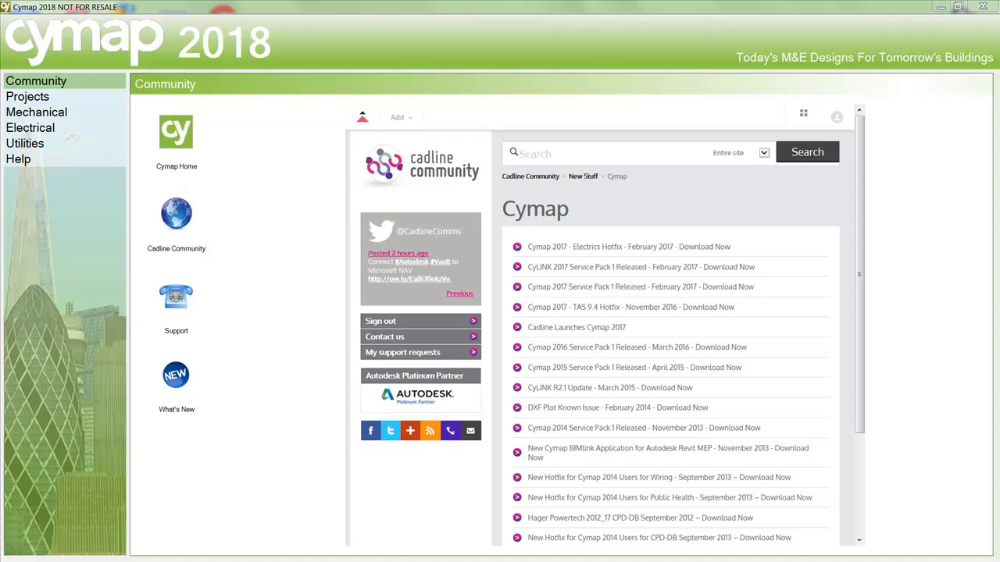
Switch to the Projects area to begin a new gbXML-based project
left_click(27, 96)
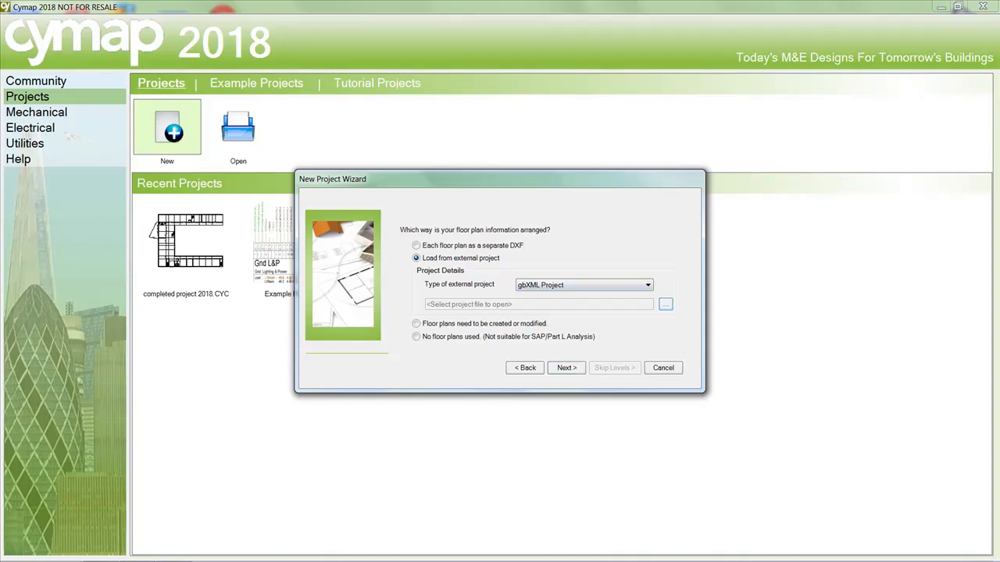
Import the rooflights2 gbXML file and set the project reference to 'gbxml'
left_click(664, 304)
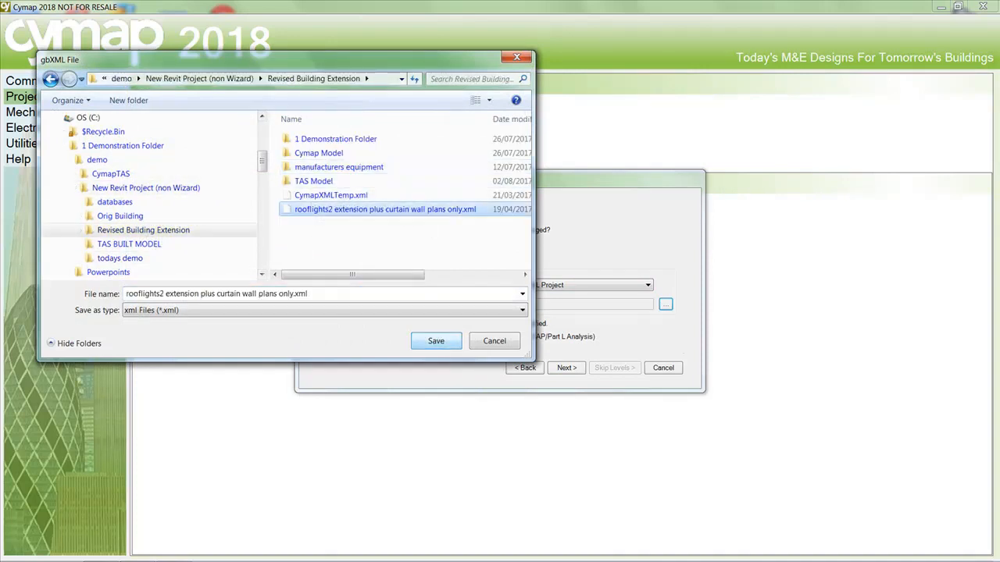
left_click(436, 340)
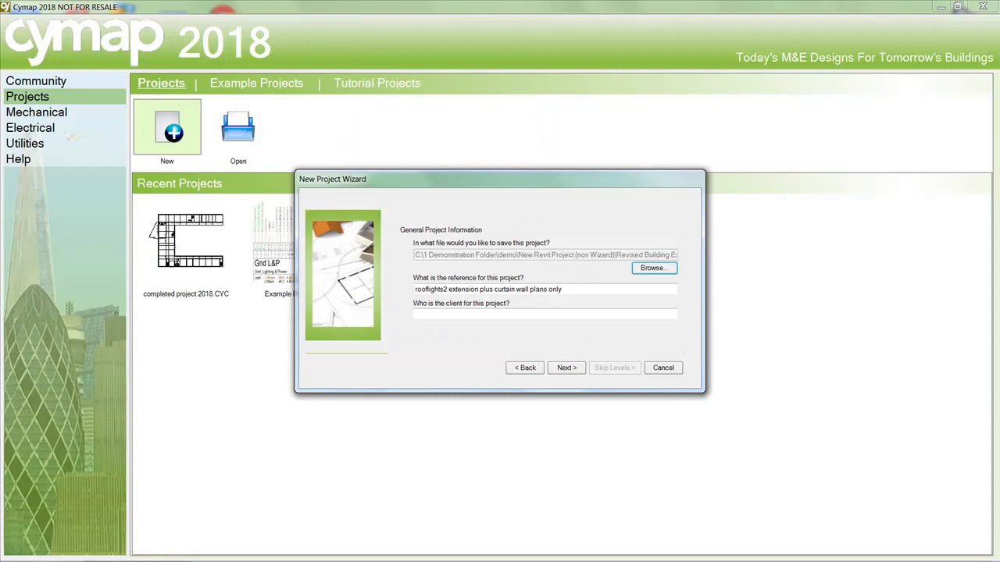
triple_click(487, 289)
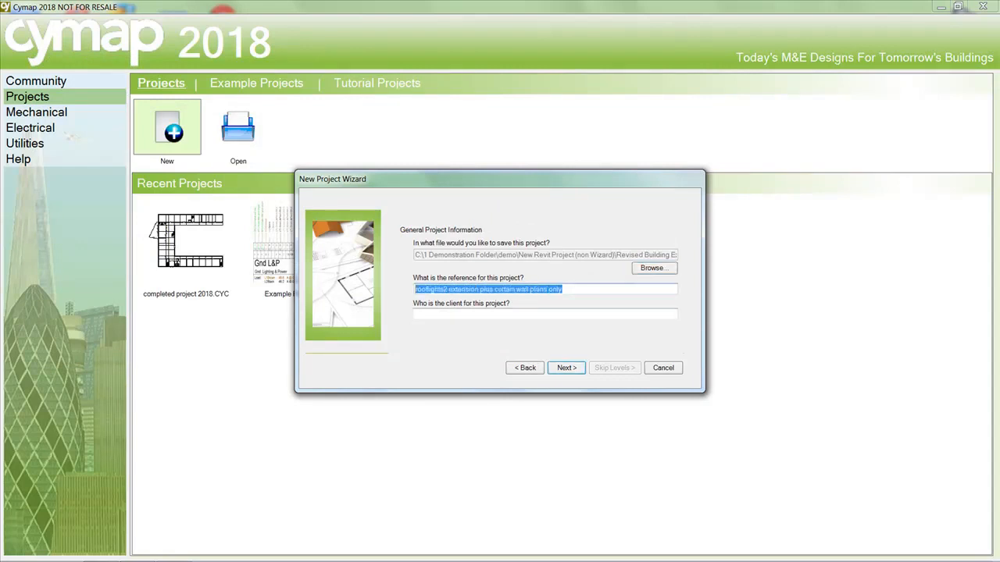
type("gbx")
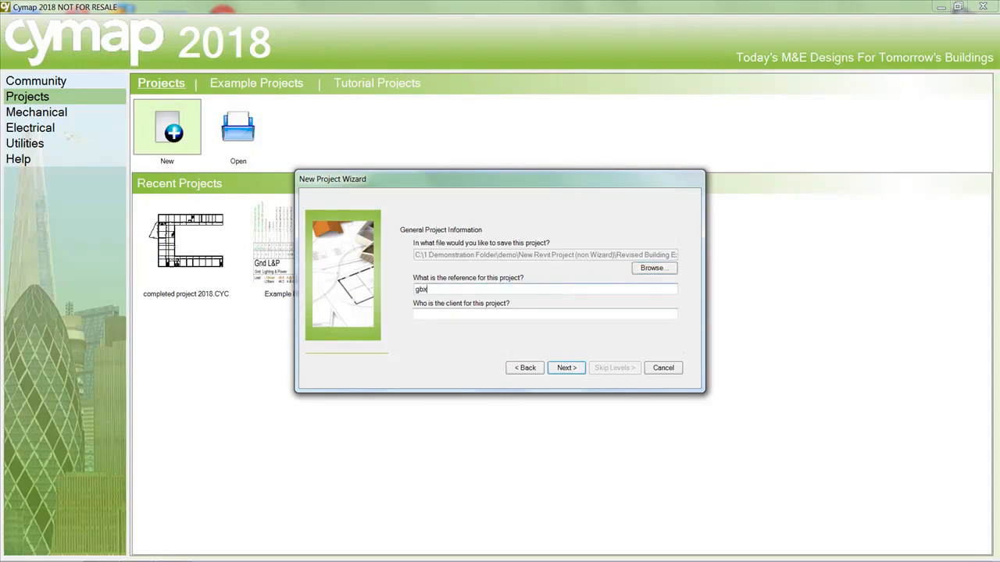
type("ml")
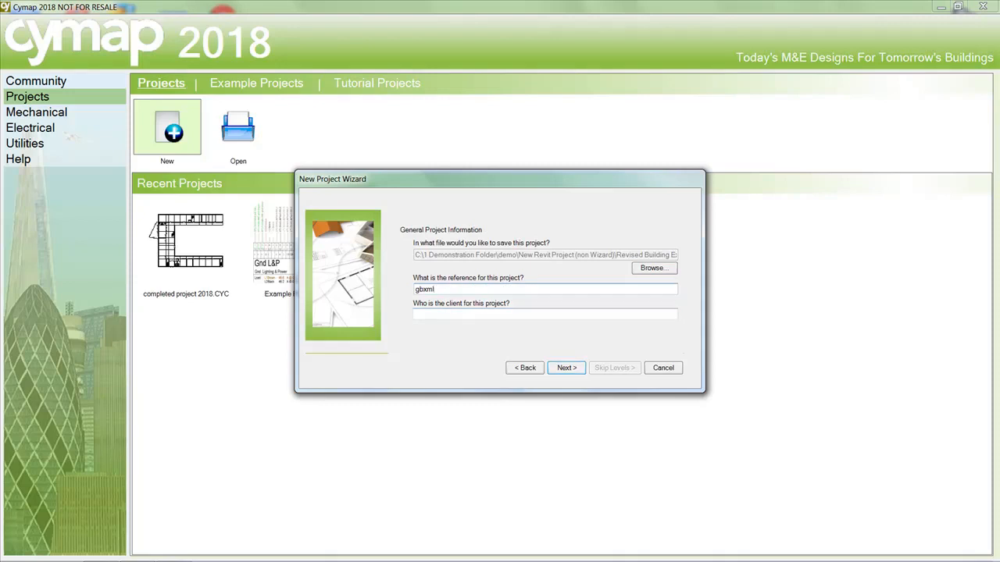
Step through the wizard, accepting default floor values, to create gbxml.CYC
left_click(566, 367)
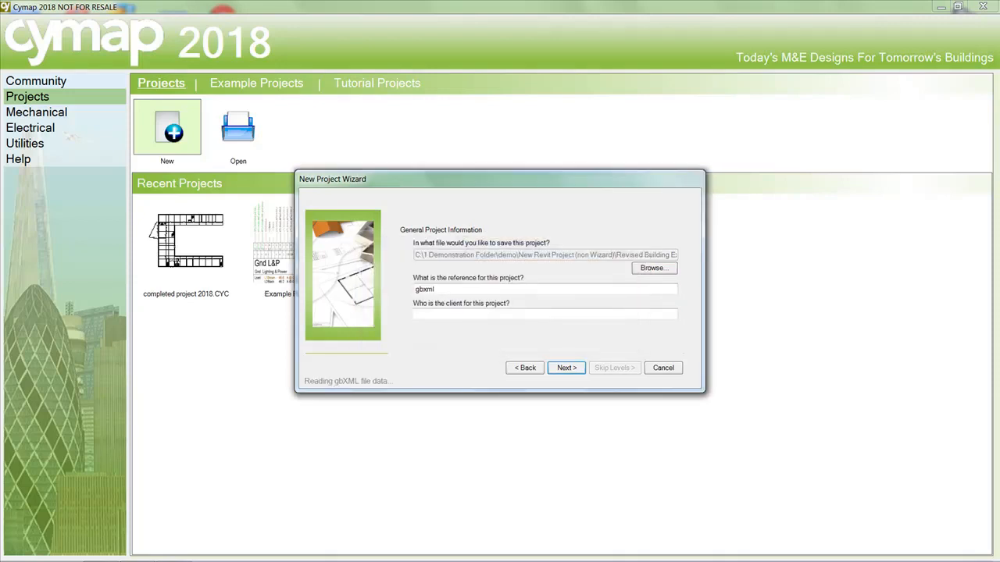
left_click(566, 368)
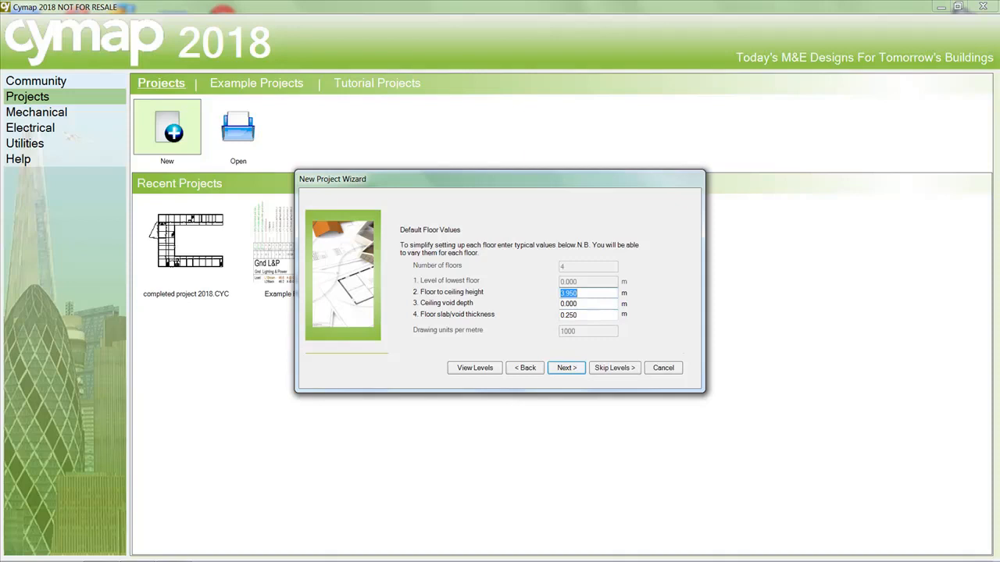
left_click(565, 368)
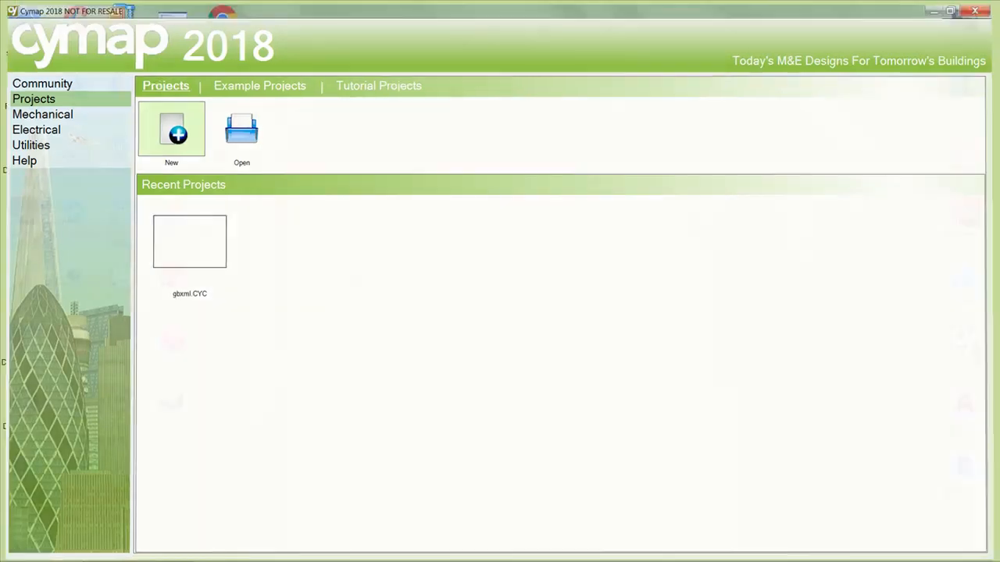
Open gbxml.CYC and draw the imported gbXML room and wall outlines
double_click(189, 240)
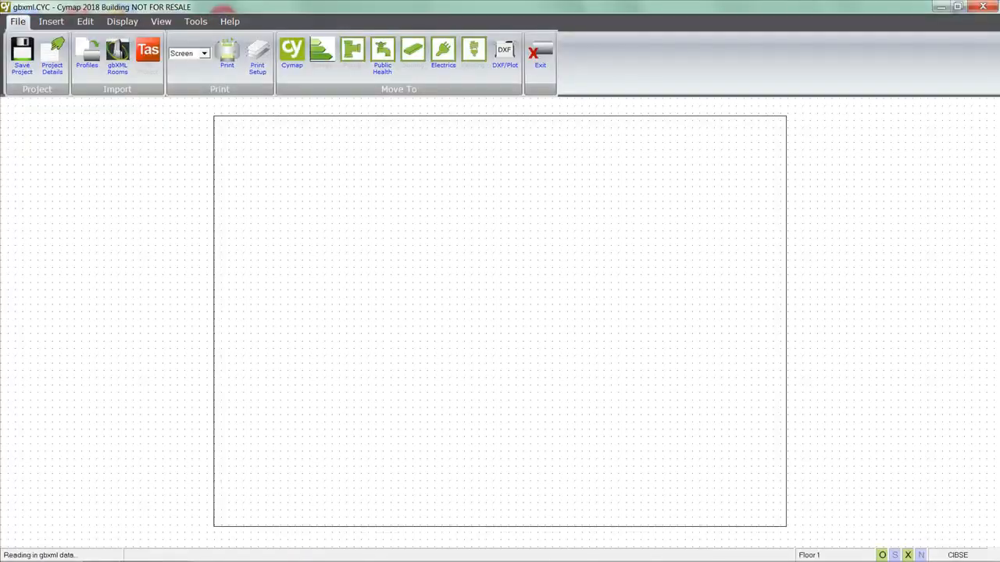
left_click(116, 56)
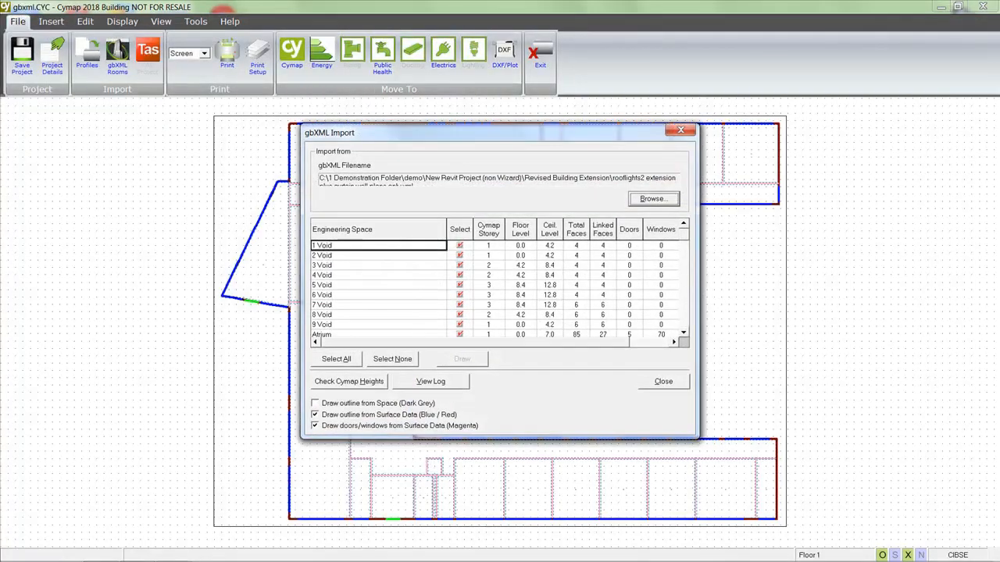
left_click(663, 381)
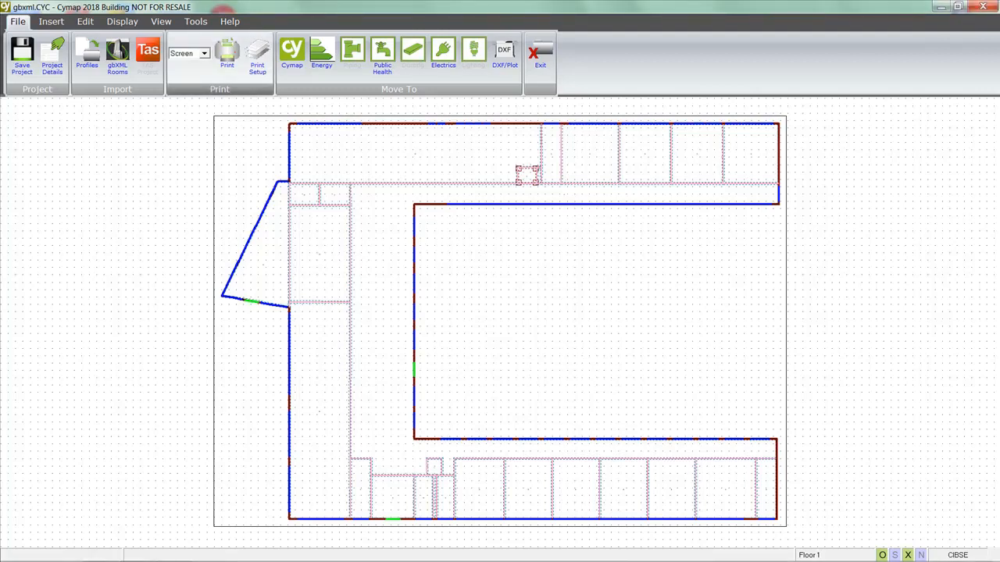
left_click(196, 21)
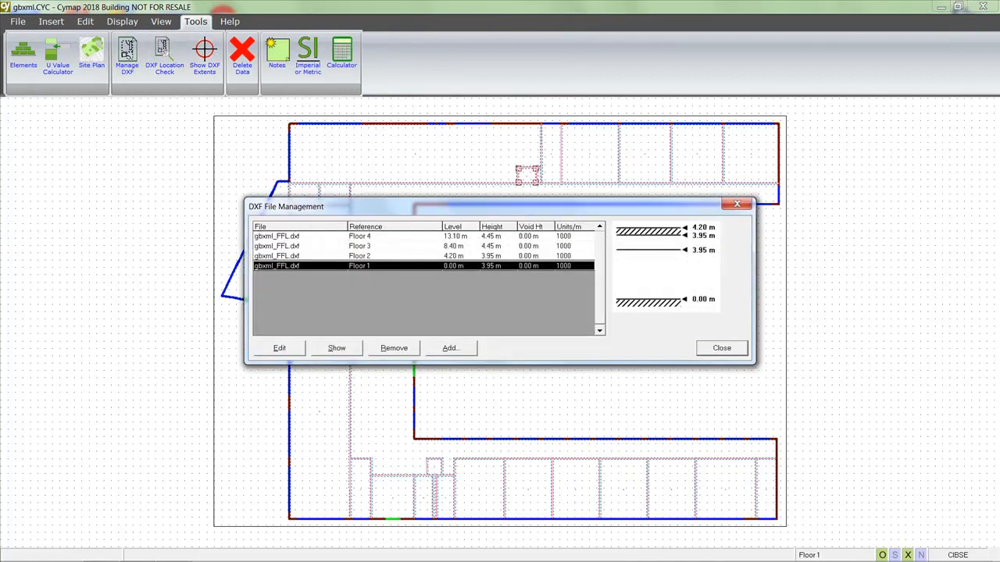
Set Floor 1's DXF to the Revised Building Extension entry-level+structure plan
left_click(278, 347)
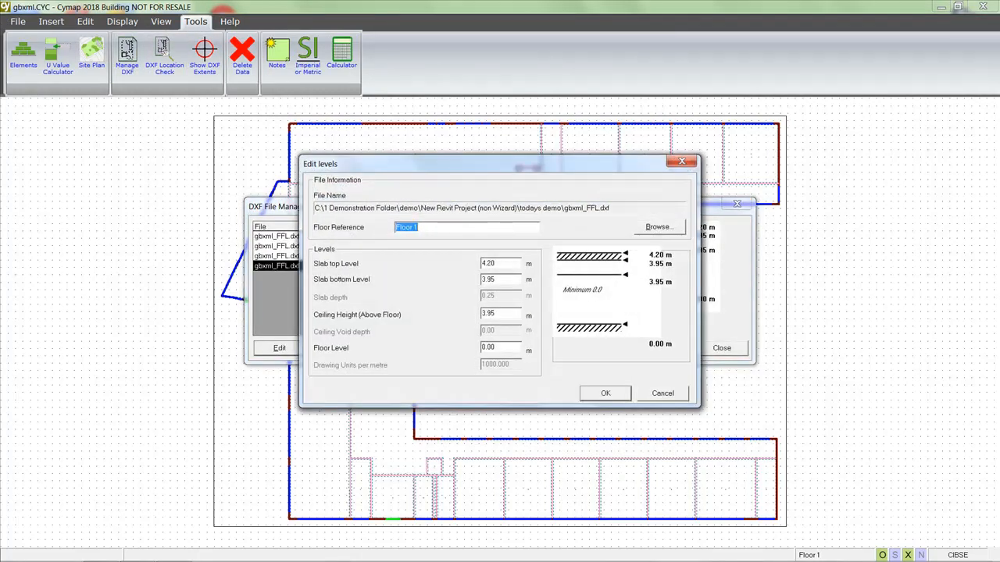
left_click(658, 227)
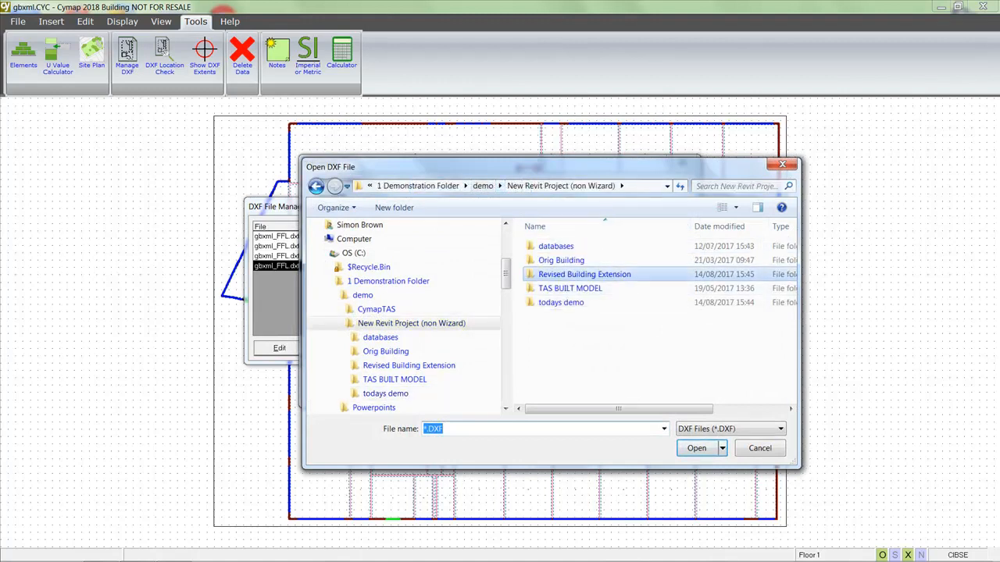
double_click(584, 274)
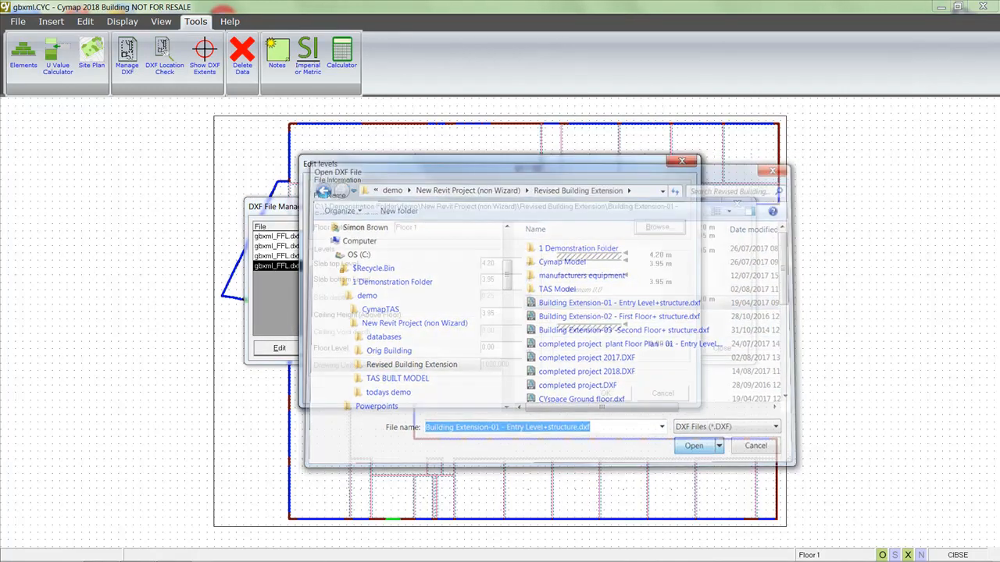
left_click(694, 445)
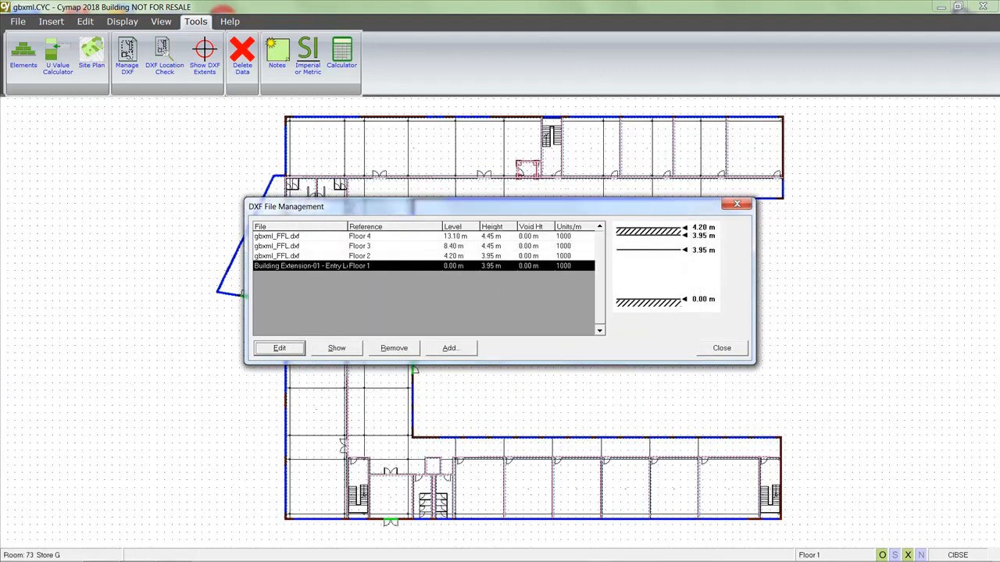
left_click(721, 347)
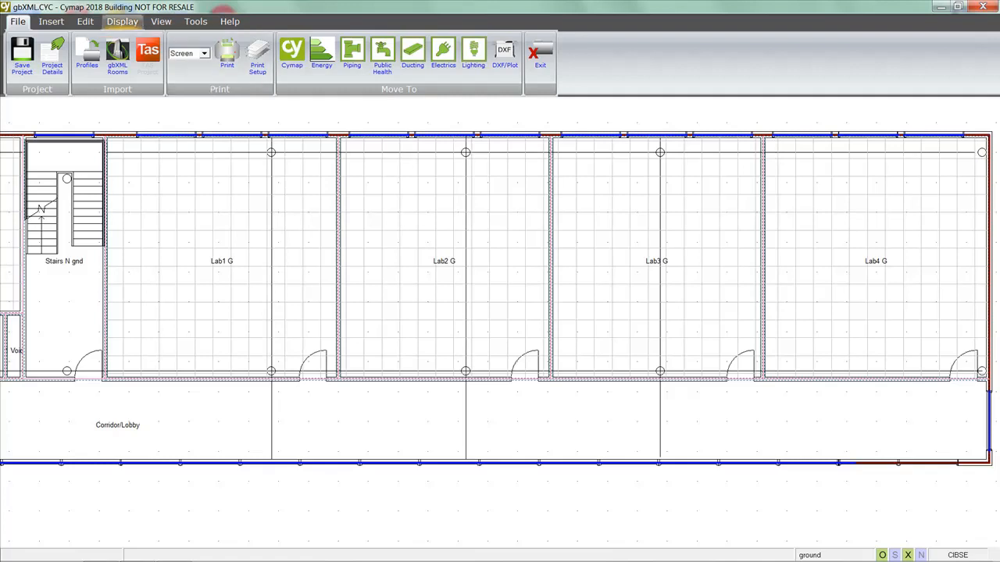
Open Rename Rooms and filter the list to the Labs (Default) profile
left_click(77, 22)
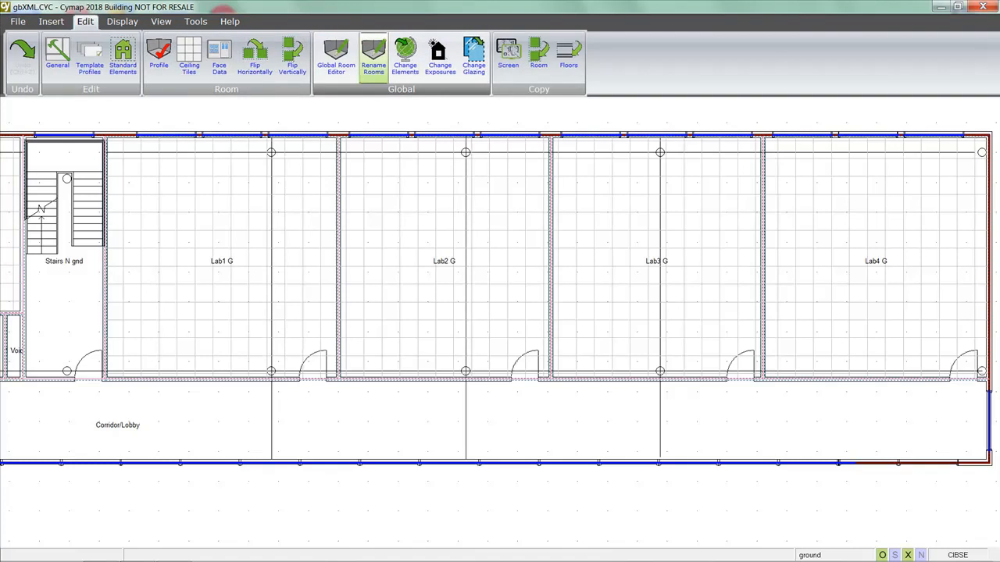
left_click(371, 56)
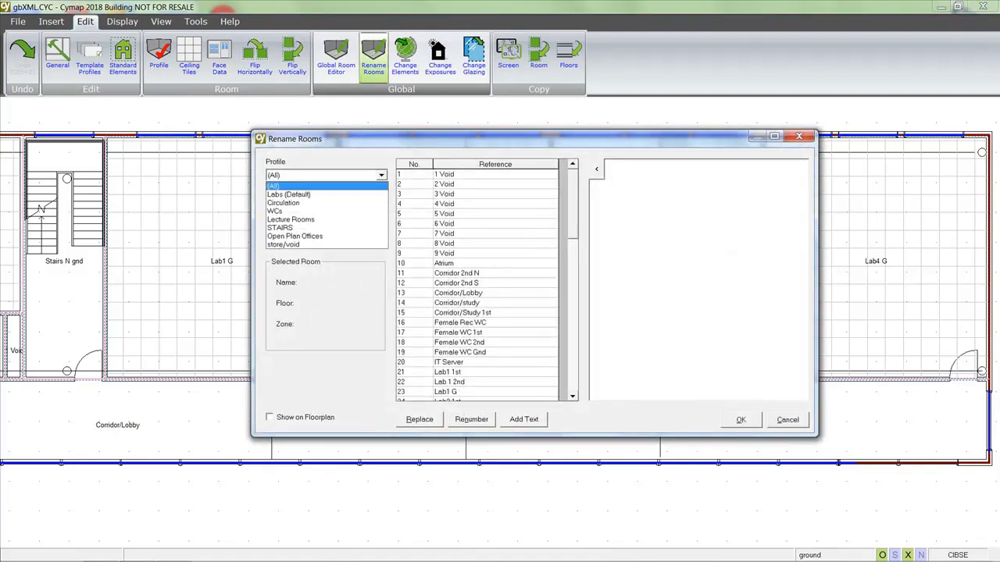
left_click(289, 194)
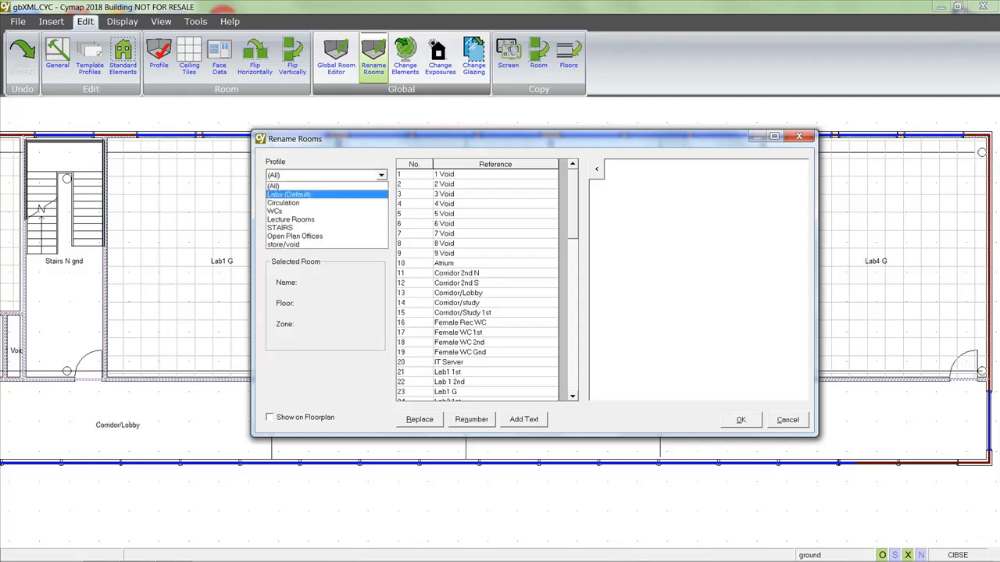
left_click(289, 194)
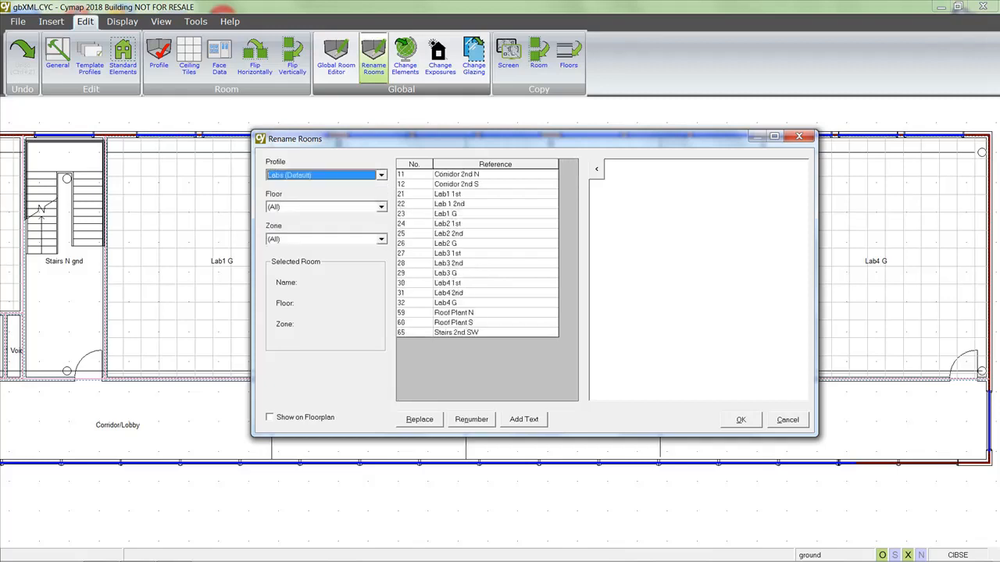
Preview rooms Lab1 G and Lab2 G on the ground floor plan
left_click(445, 213)
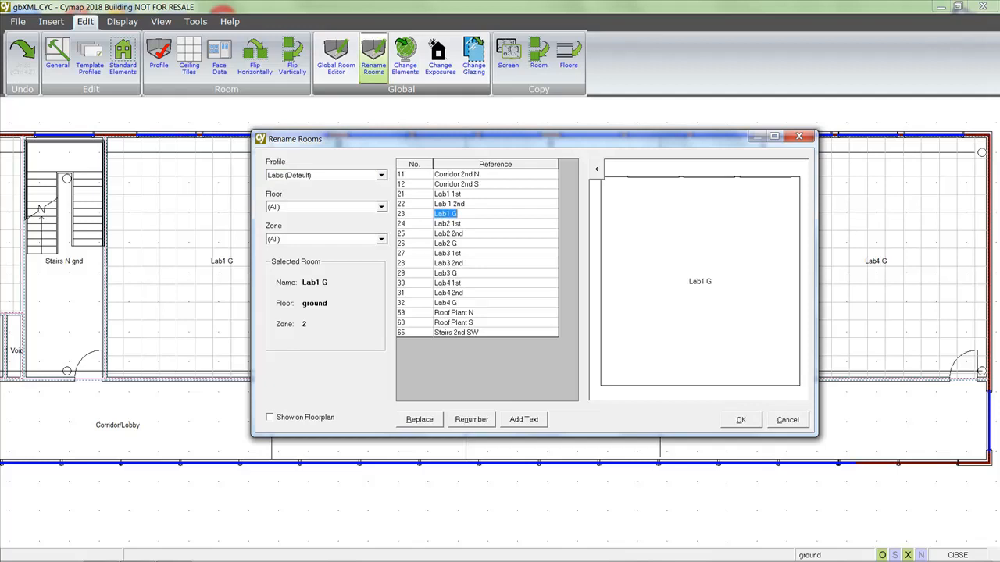
left_click(447, 243)
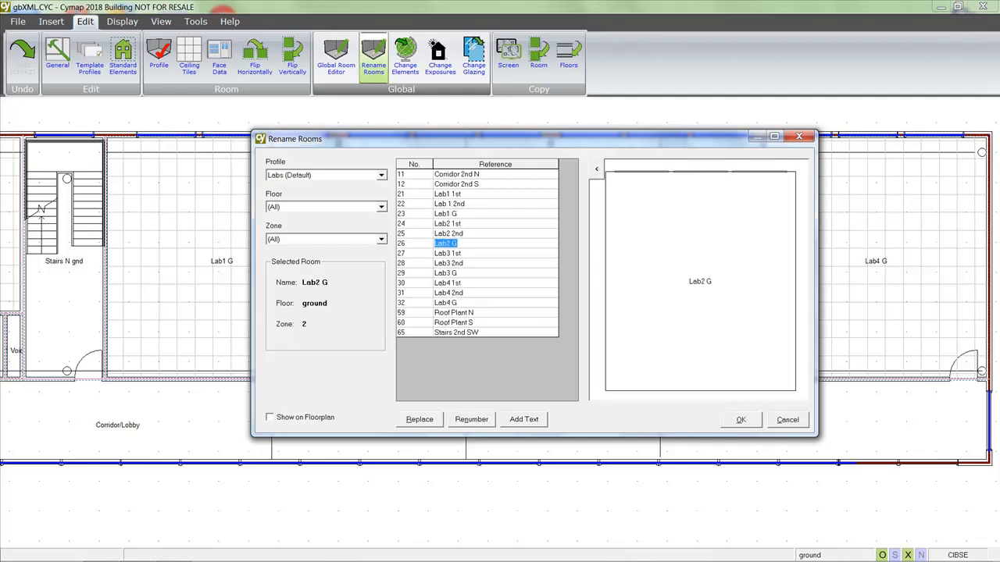
left_click(445, 214)
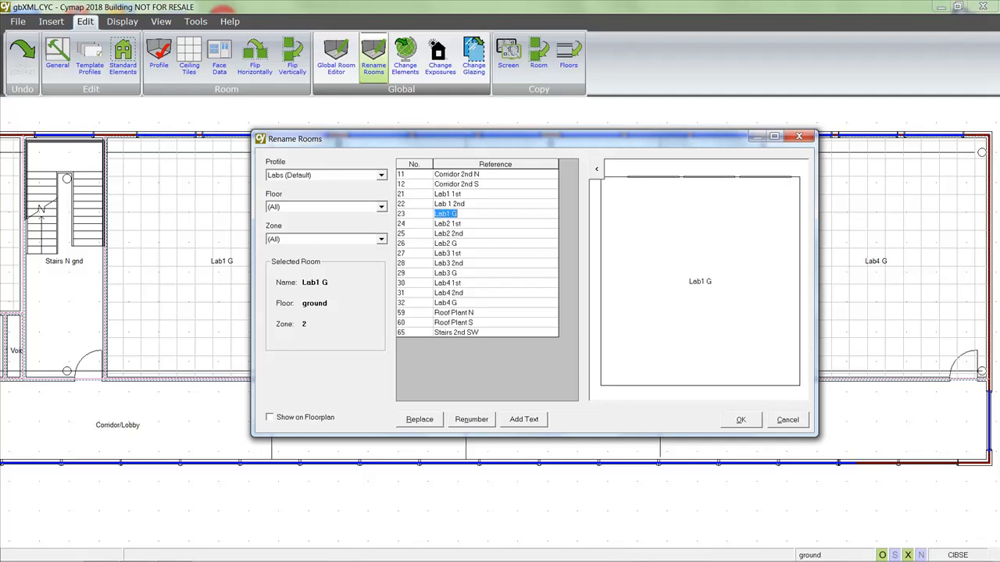
left_click(445, 243)
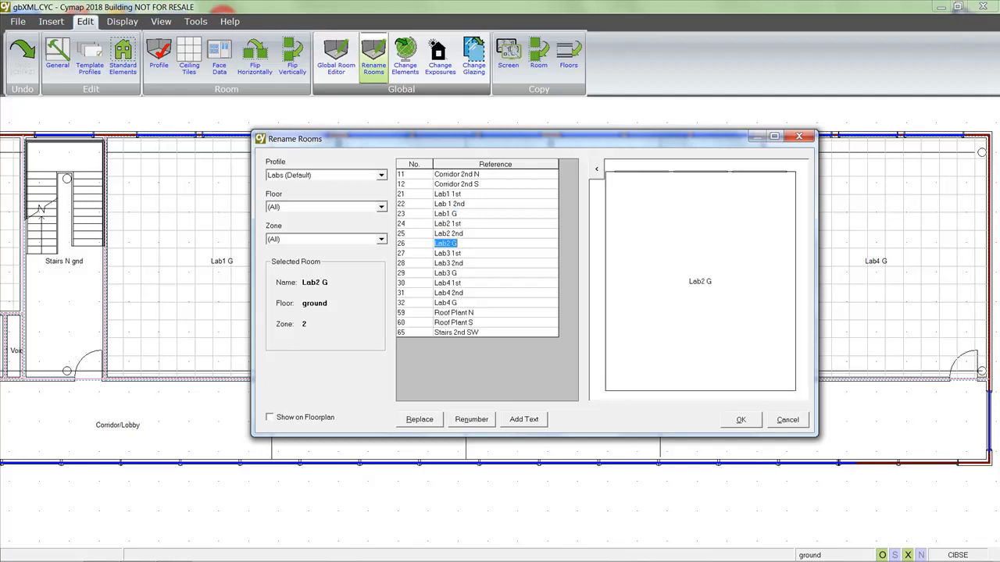
left_click(445, 213)
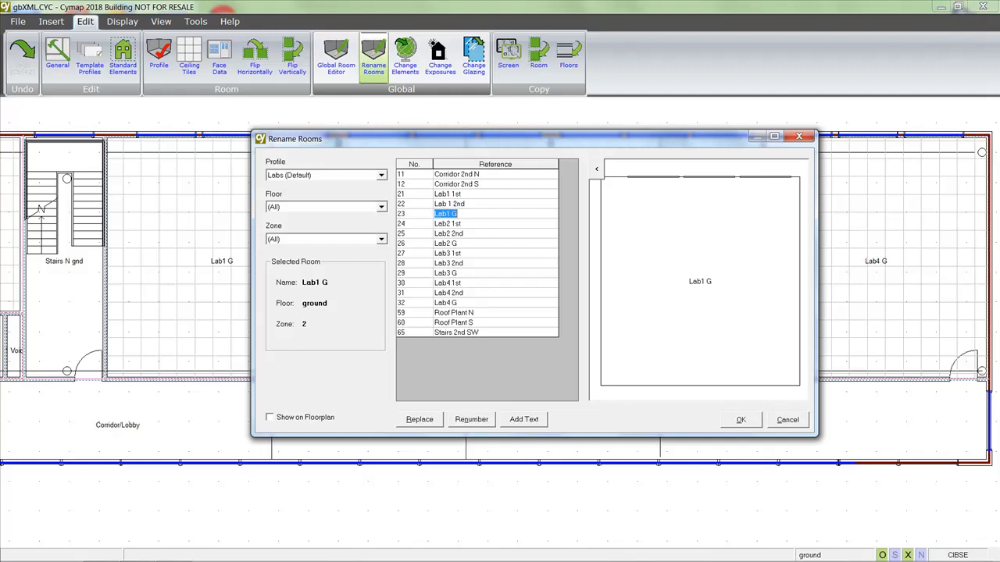
Replace 'lab' with 'room' in all room names
left_click(418, 419)
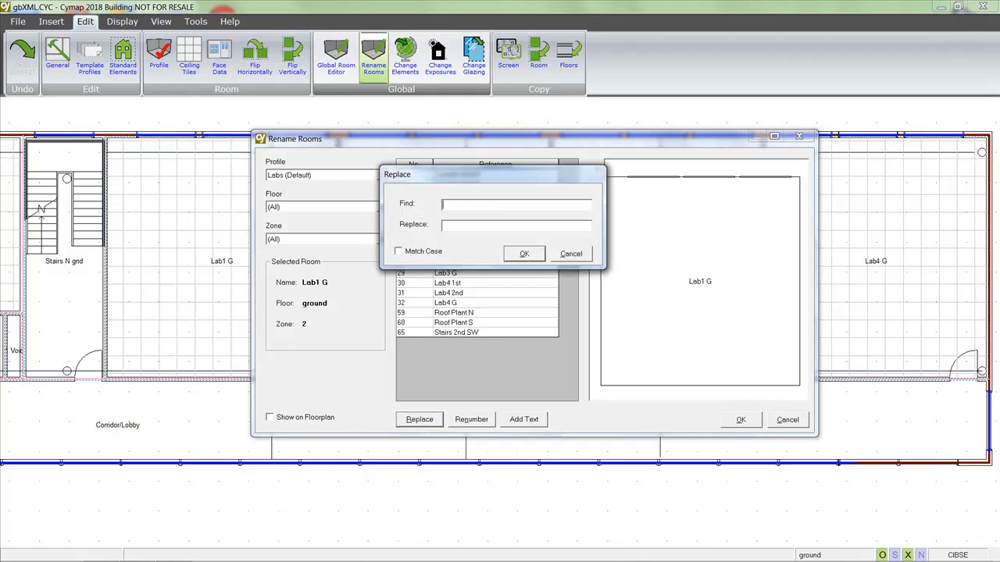
type("lab")
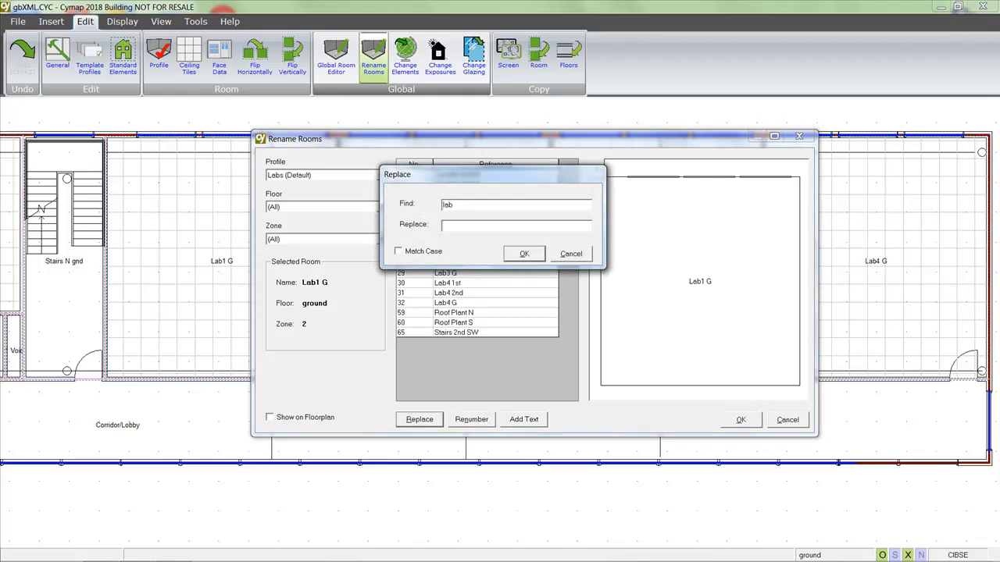
type("room")
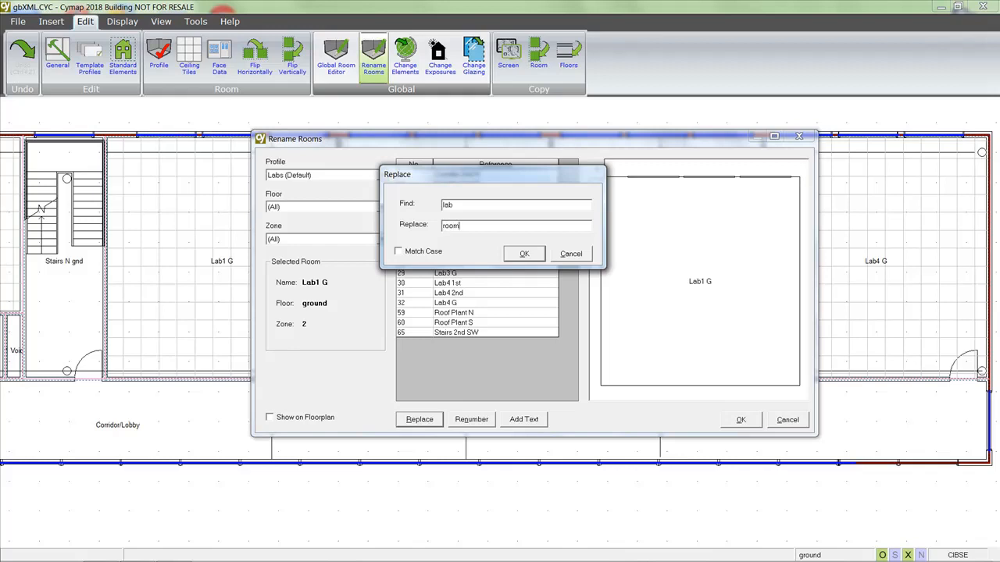
left_click(523, 253)
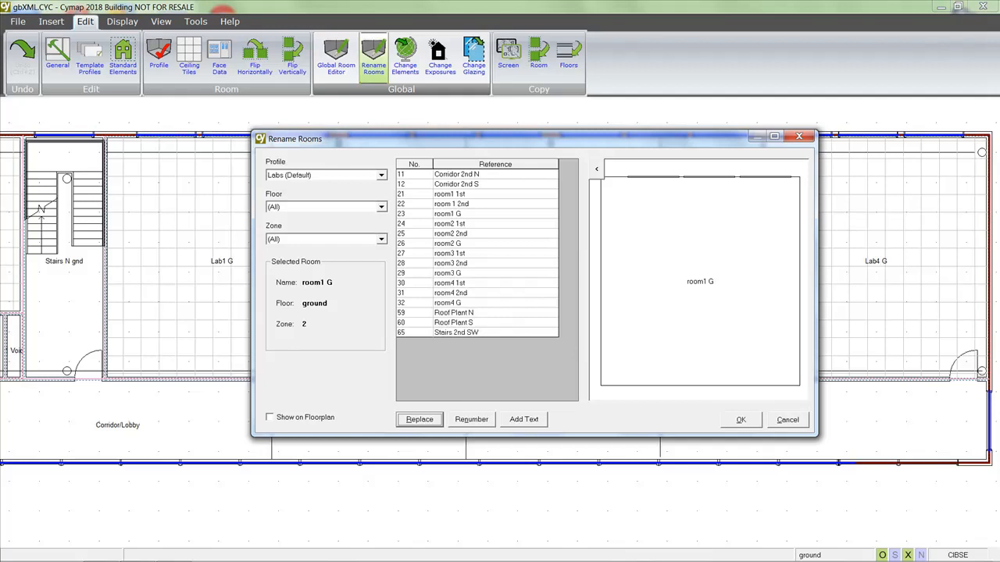
Prefix every room reference with 'gnd-' with no space after it
left_click(320, 206)
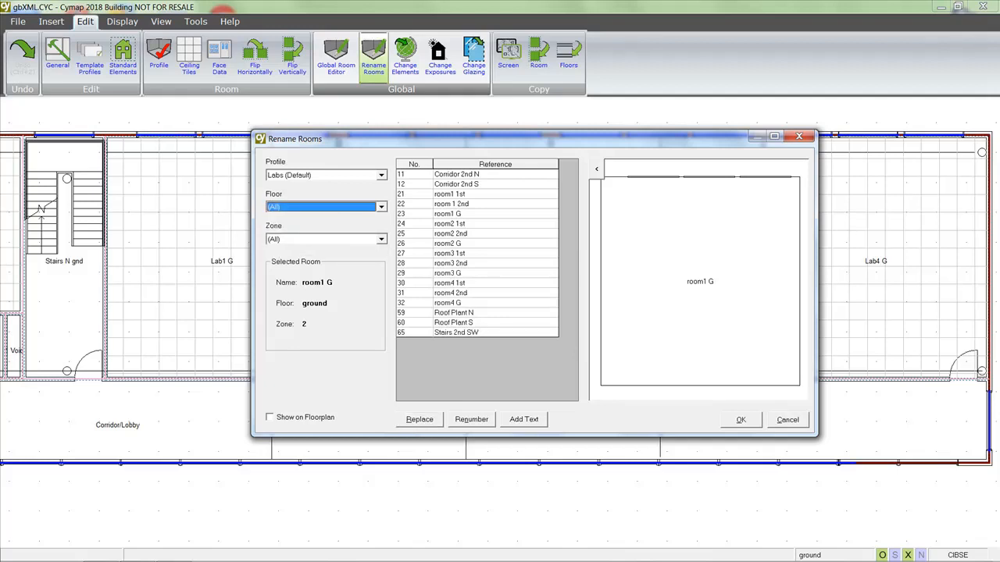
left_click(523, 419)
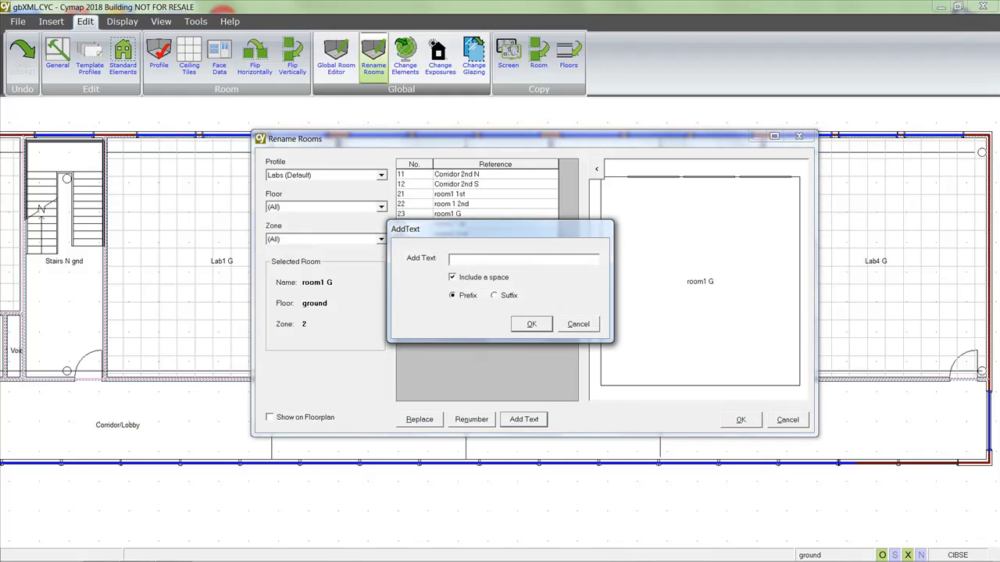
type("gnd-")
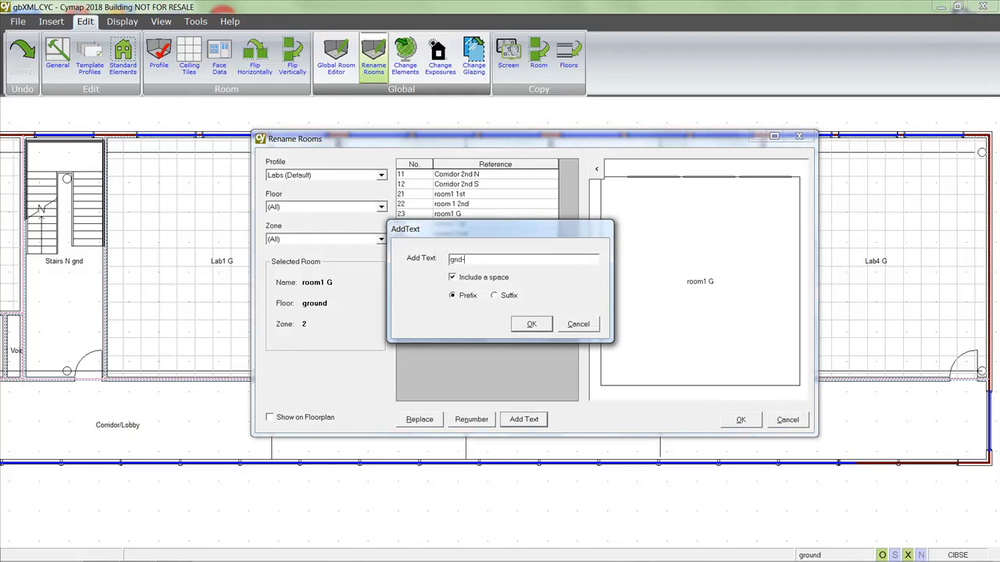
left_click(452, 277)
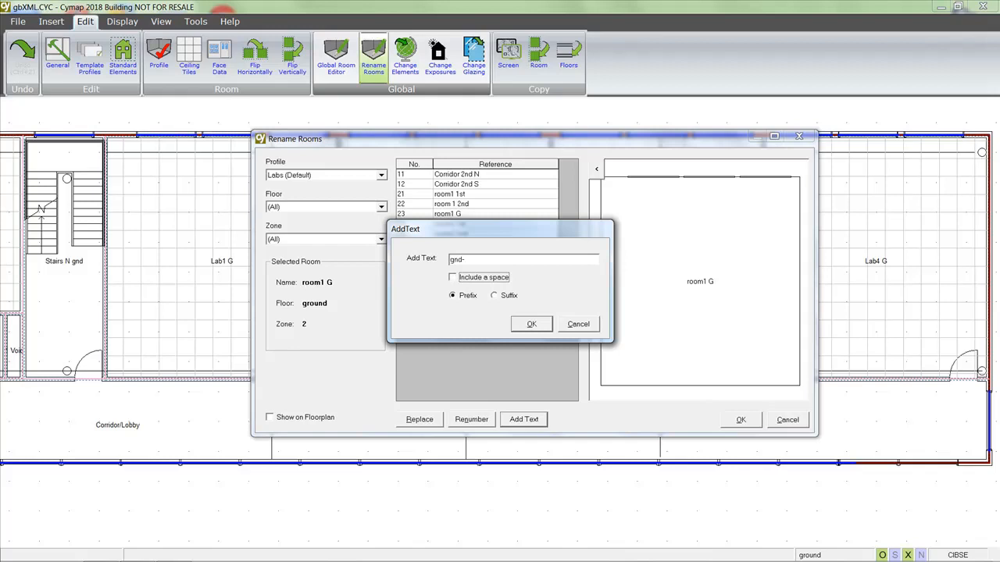
left_click(531, 324)
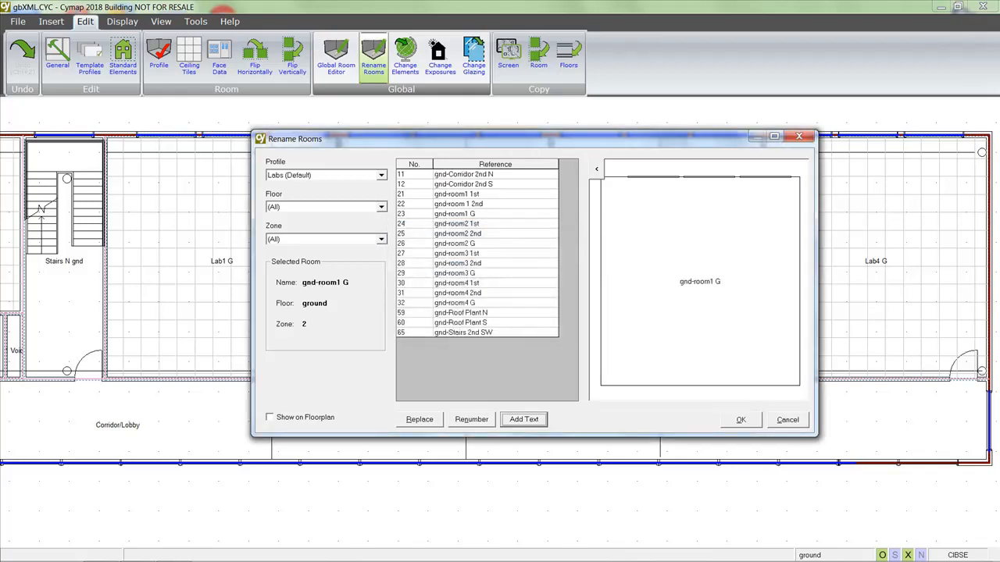
Renumber room references sequentially from 100 and accept the renamed rooms
left_click(471, 419)
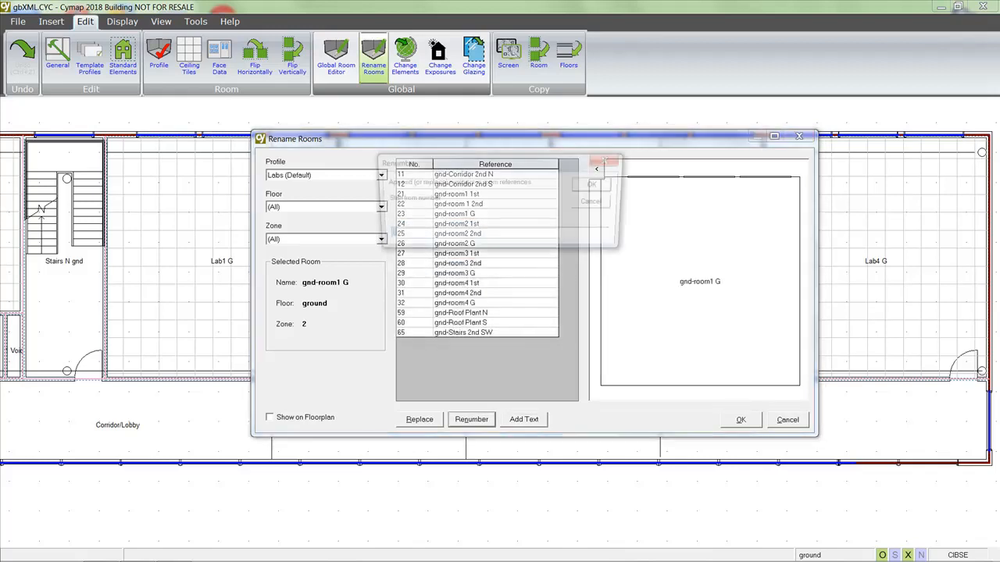
left_click(470, 419)
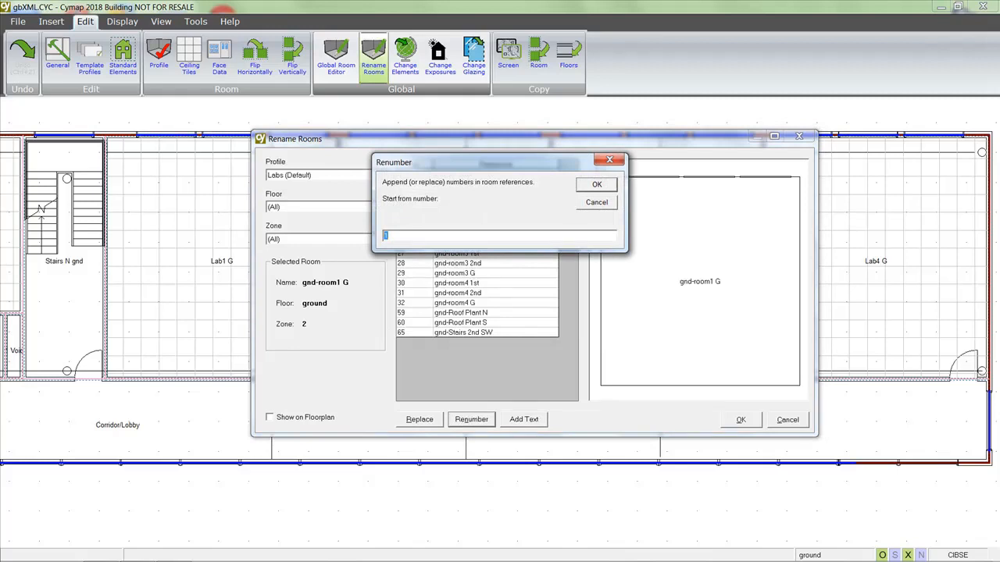
type("100")
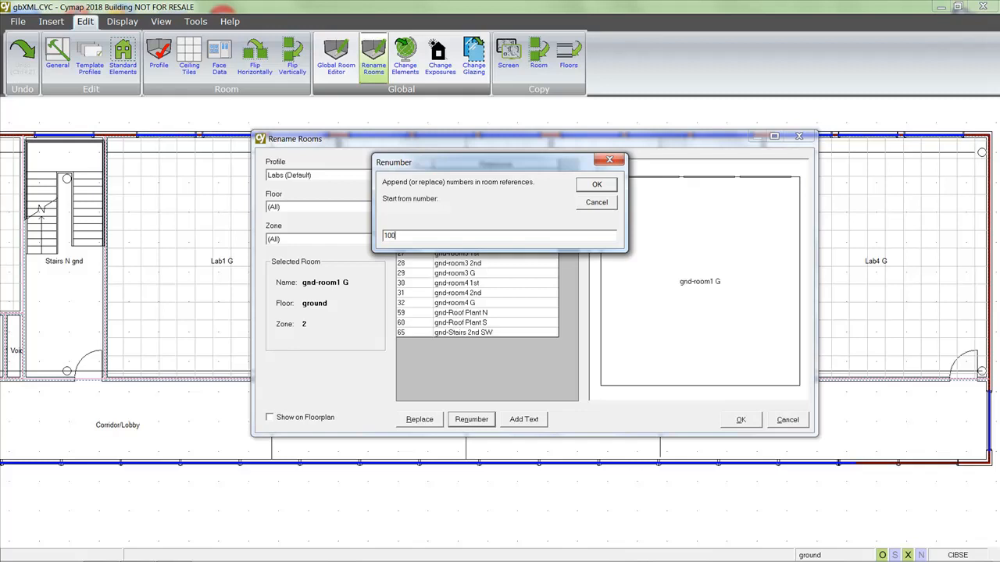
left_click(596, 184)
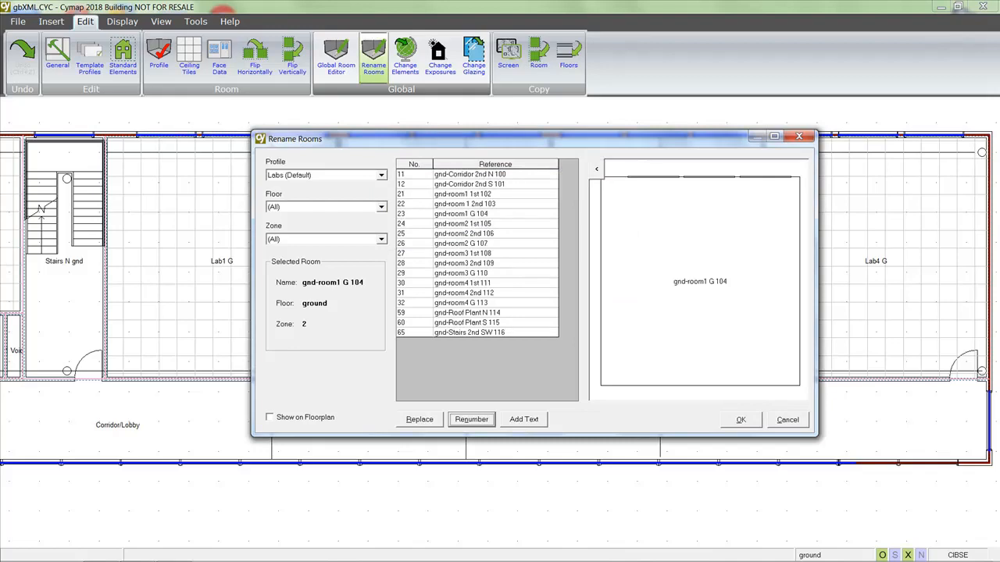
left_click(739, 420)
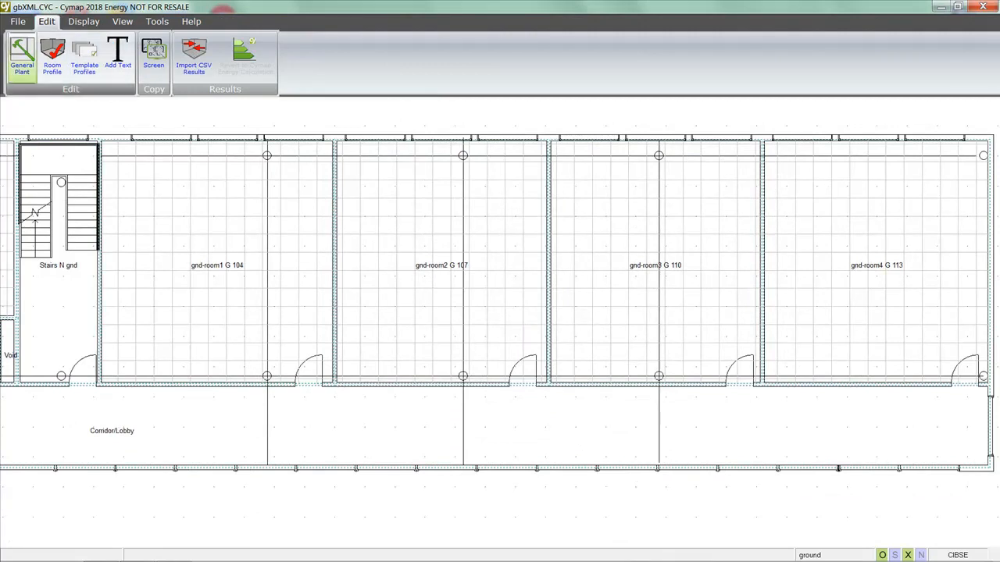
left_click(17, 59)
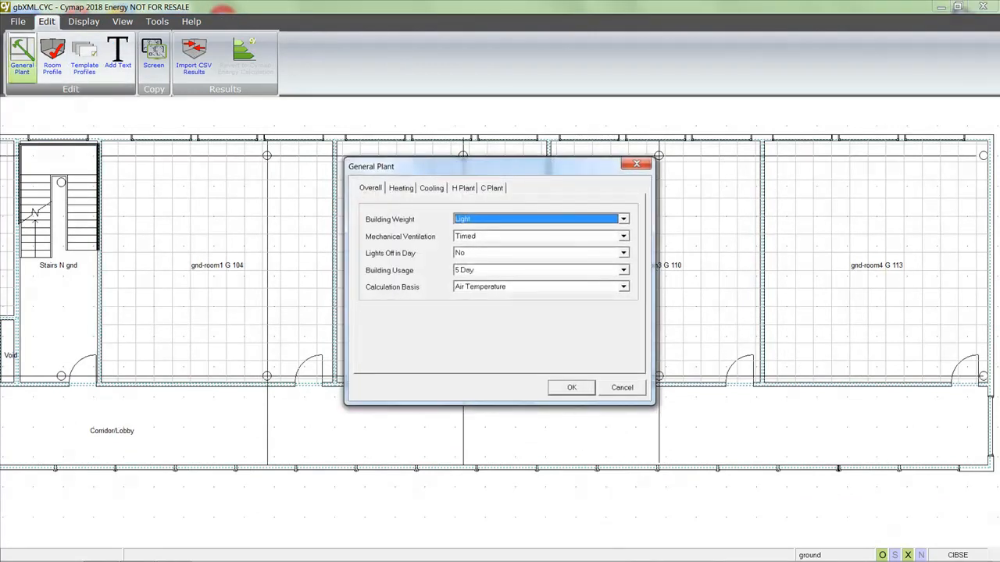
left_click(399, 187)
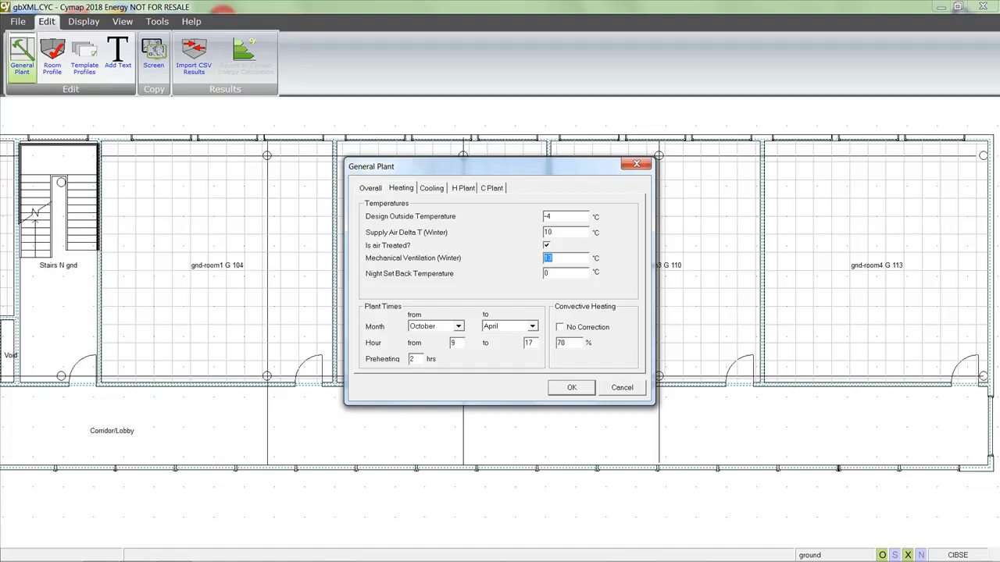
left_click(431, 188)
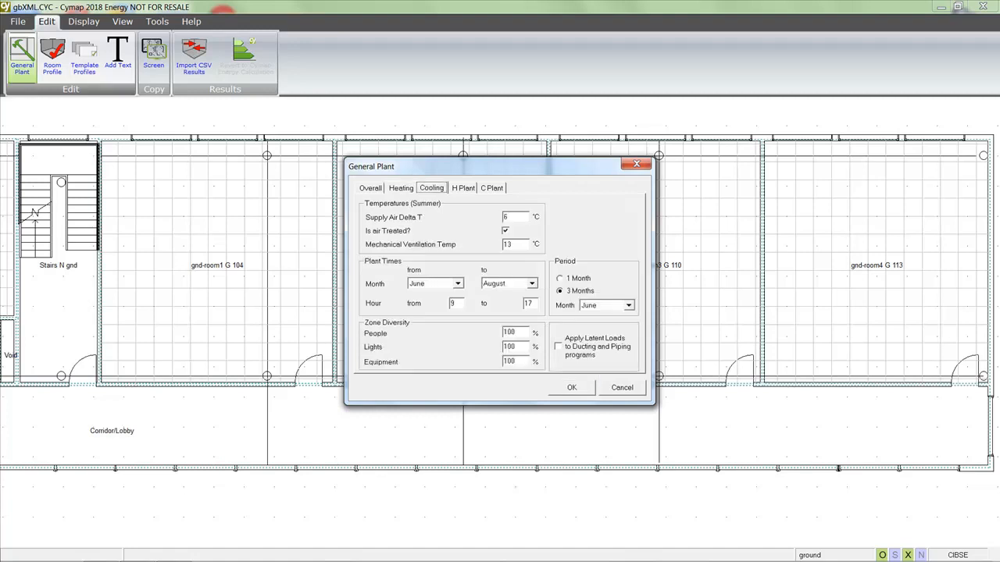
left_click(400, 187)
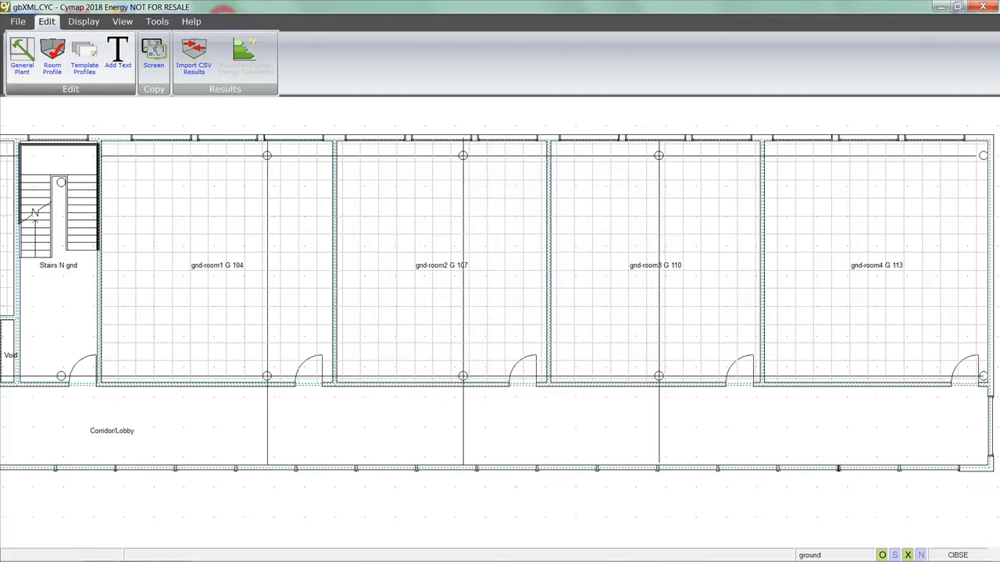
View June–August Zone Gains as a graph and hourly numeric table, then close
left_click(86, 22)
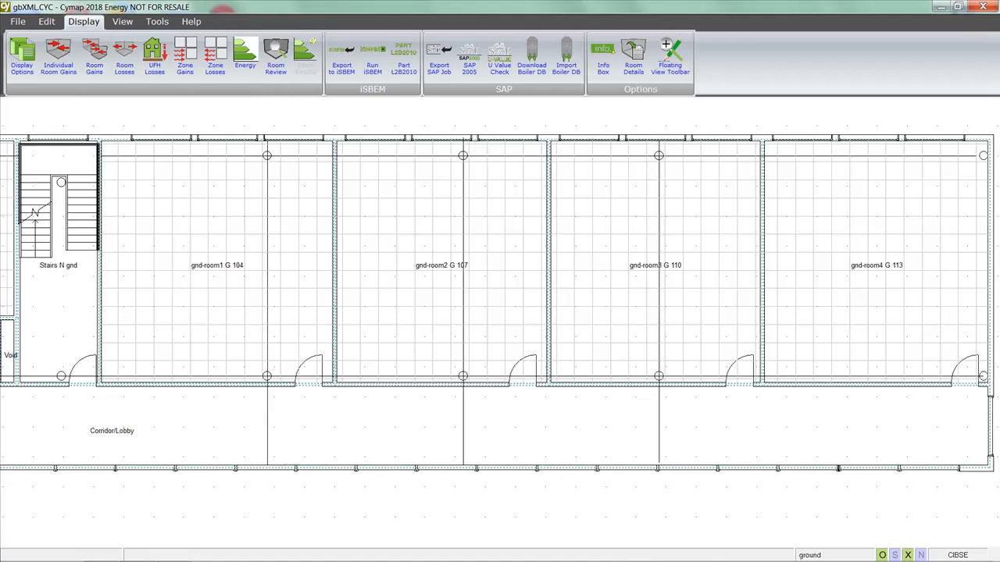
mouse_move(189, 52)
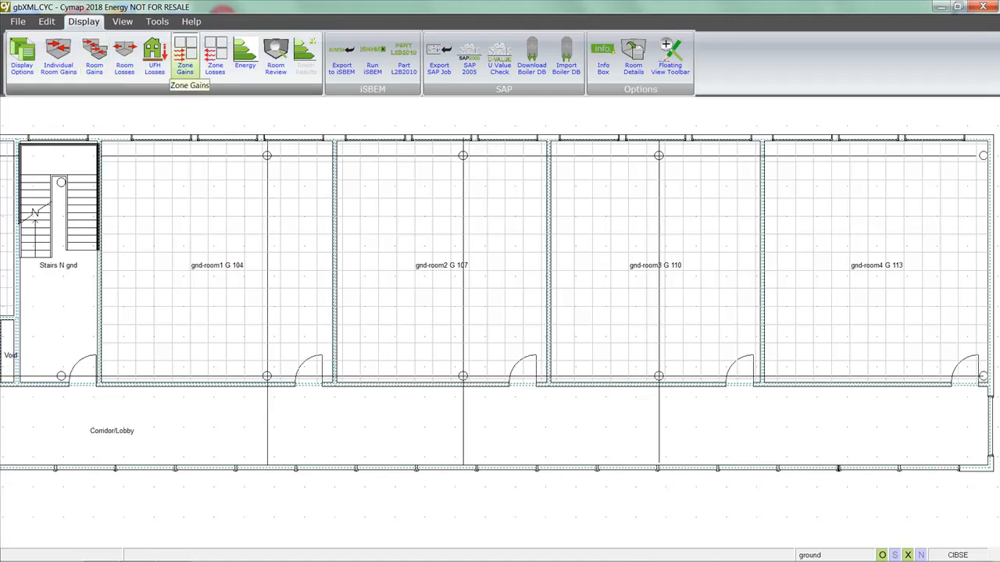
left_click(189, 56)
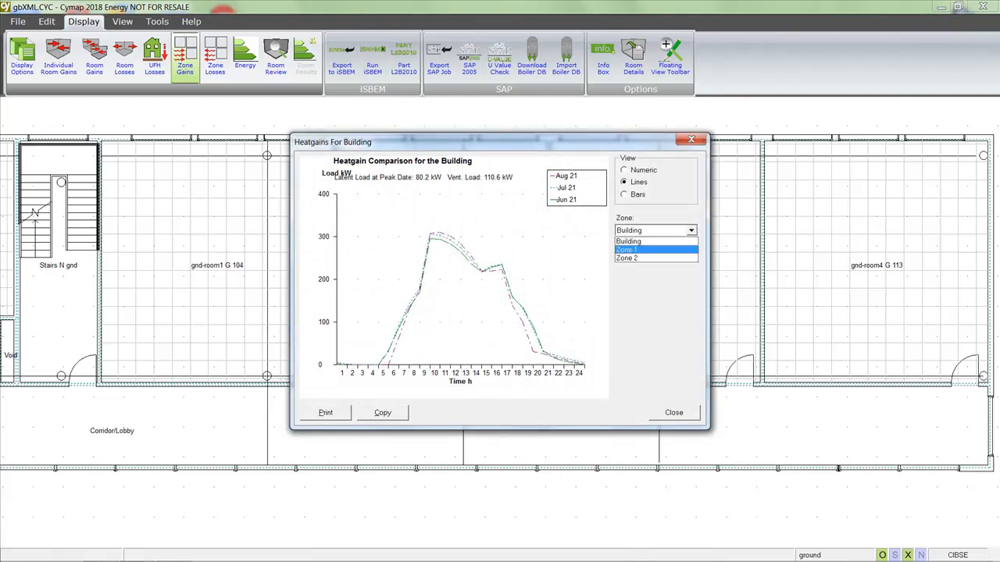
left_click(624, 169)
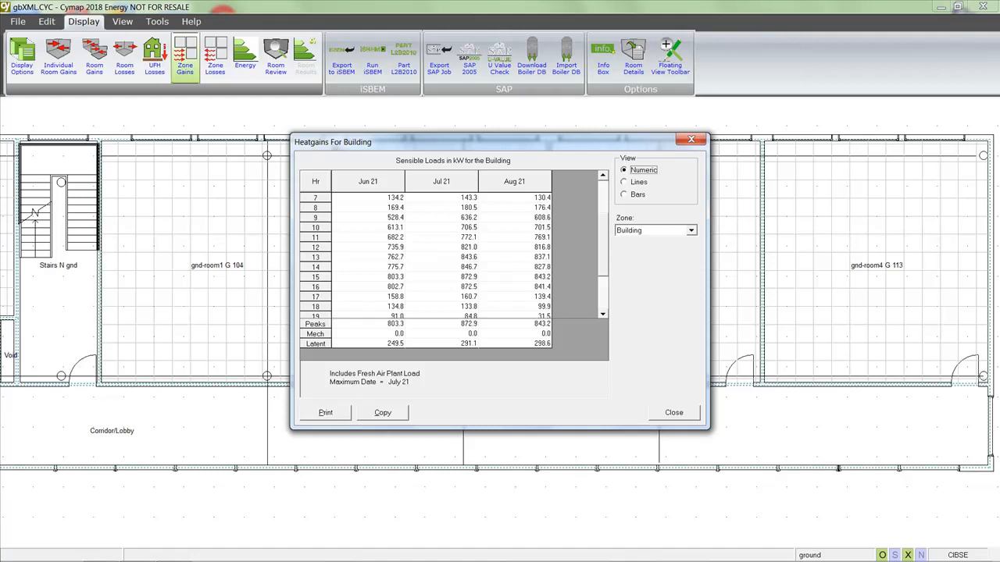
left_click(673, 412)
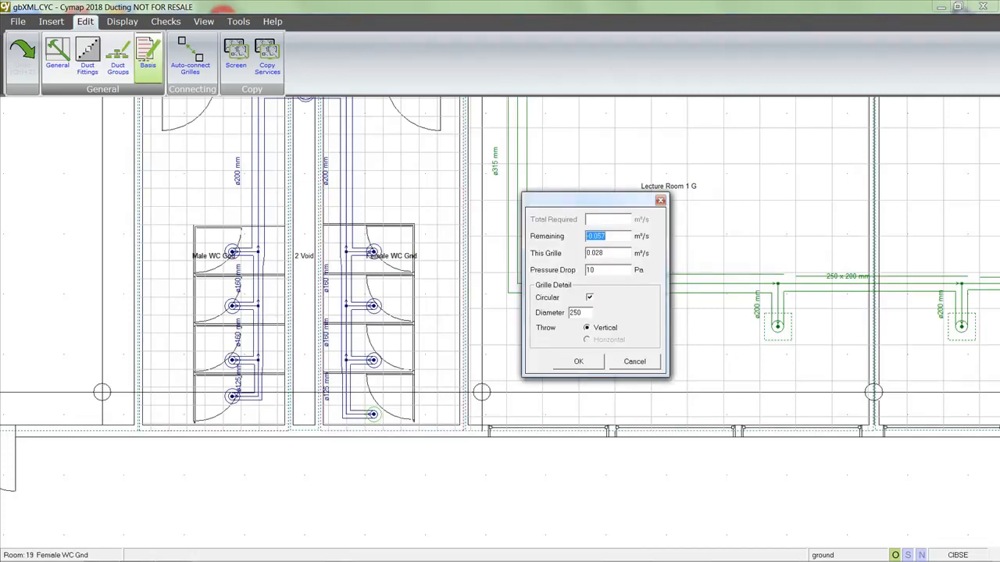
Make the Lecture Room 1 G supply grille rectangular, 250 by 250, and add it
left_click(591, 298)
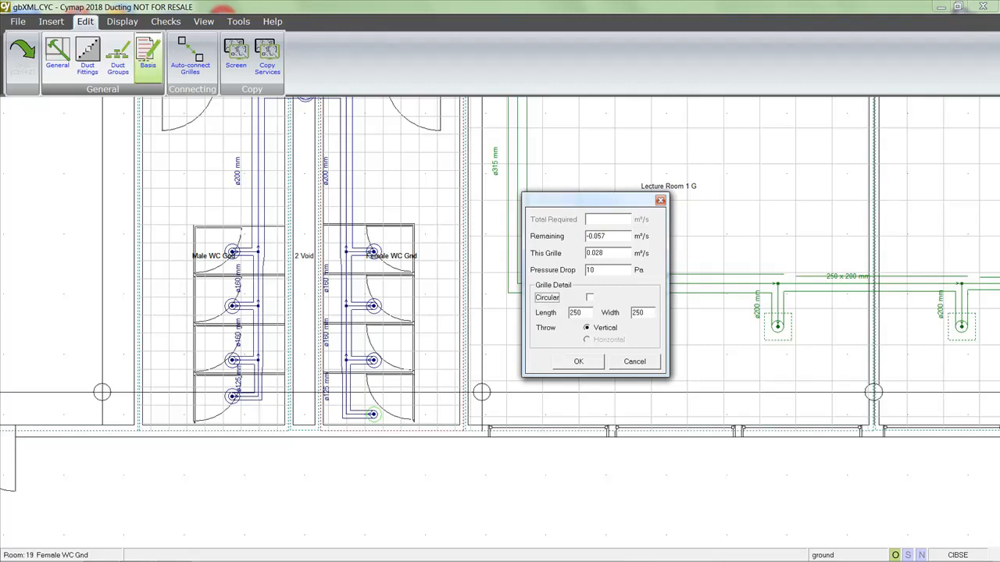
left_click(591, 298)
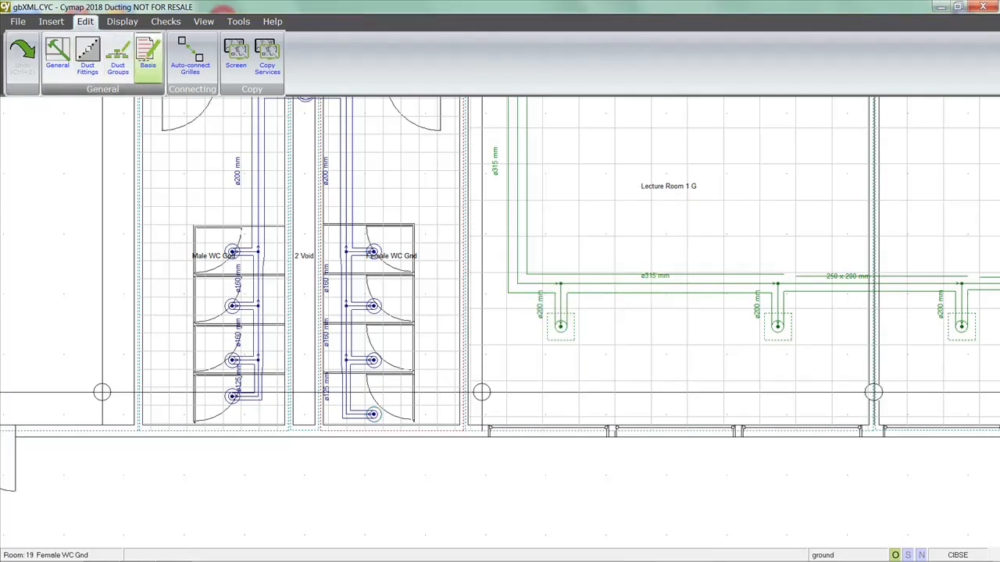
left_click(146, 56)
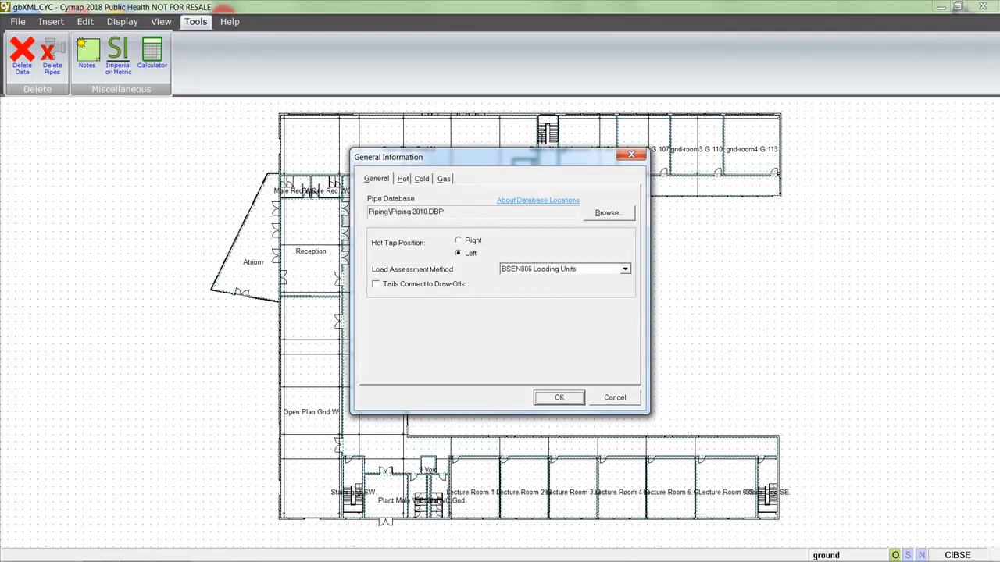
Confirm the General Information dialog to close the pipework settings
left_click(625, 269)
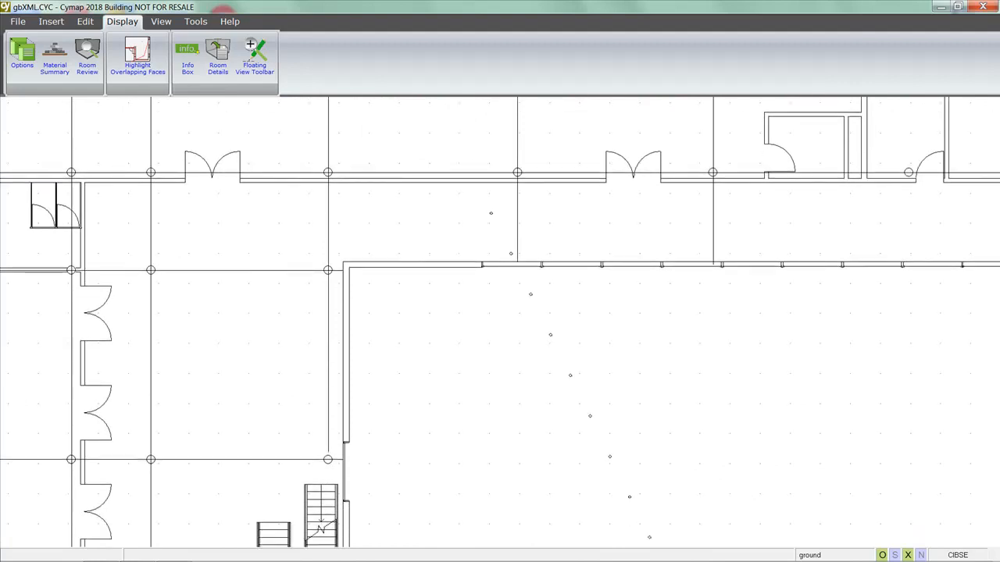
Define Room 1 as a 3.00 m high Labs room and pick its boundary on the ground floor plan
left_click(44, 22)
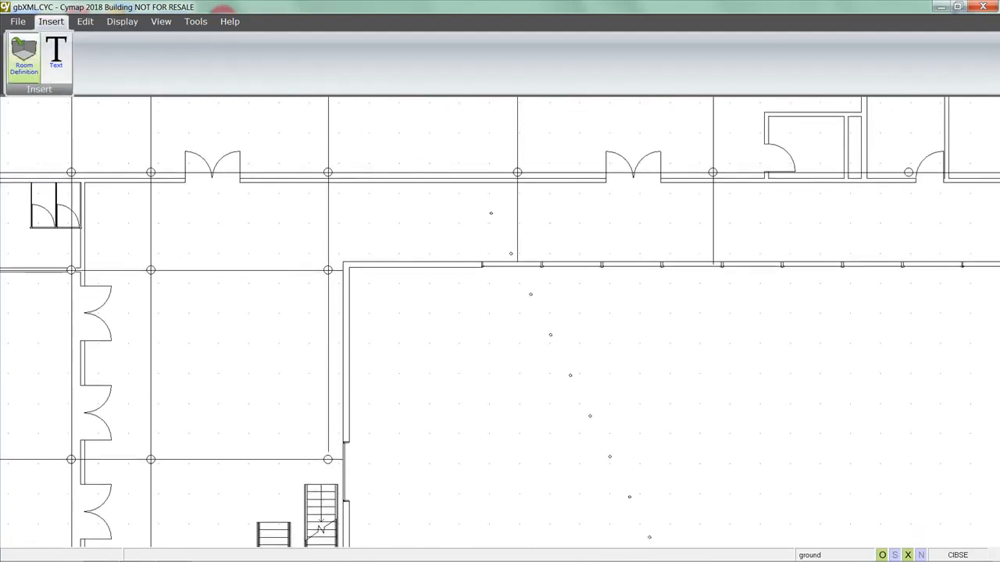
left_click(20, 53)
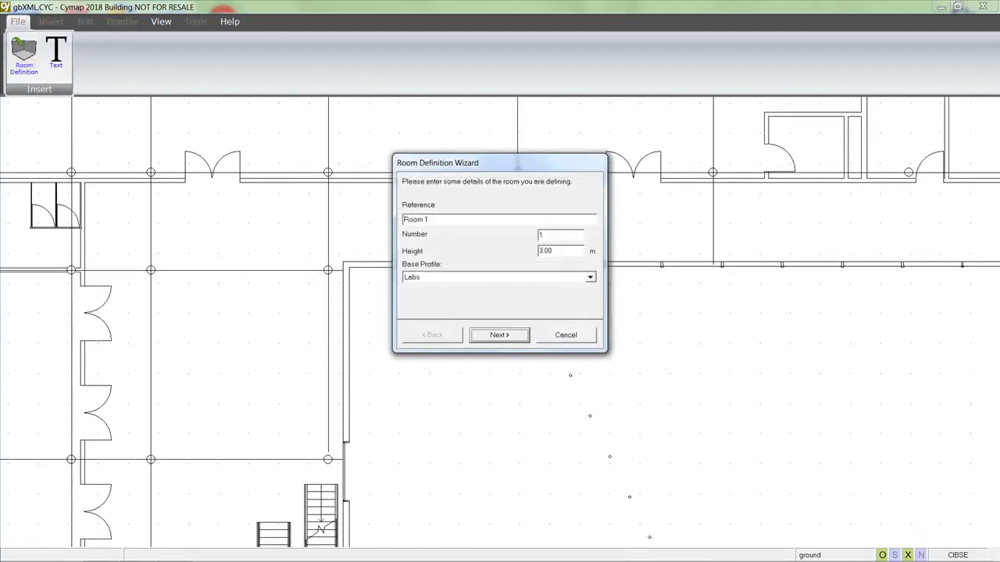
left_click(499, 334)
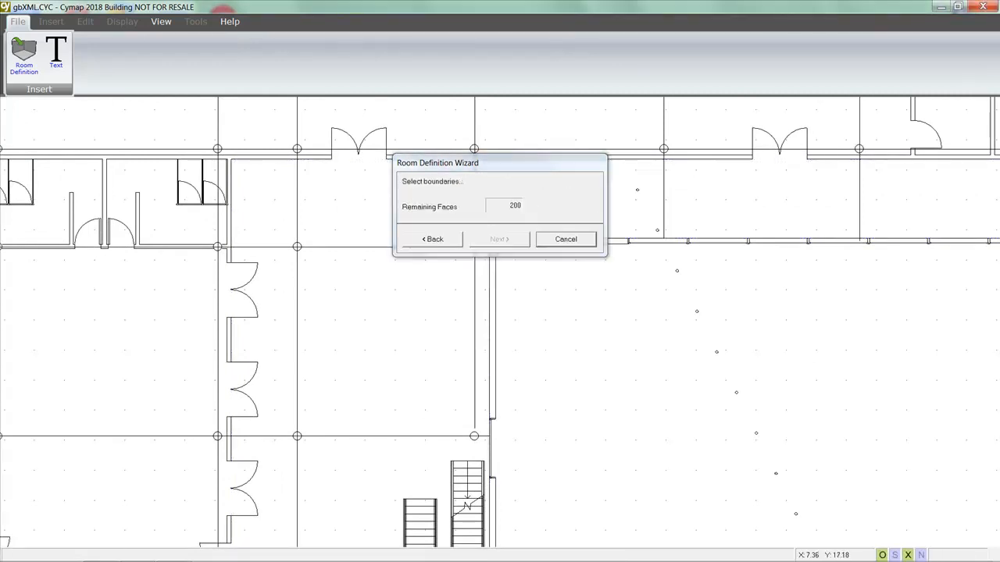
left_click(565, 238)
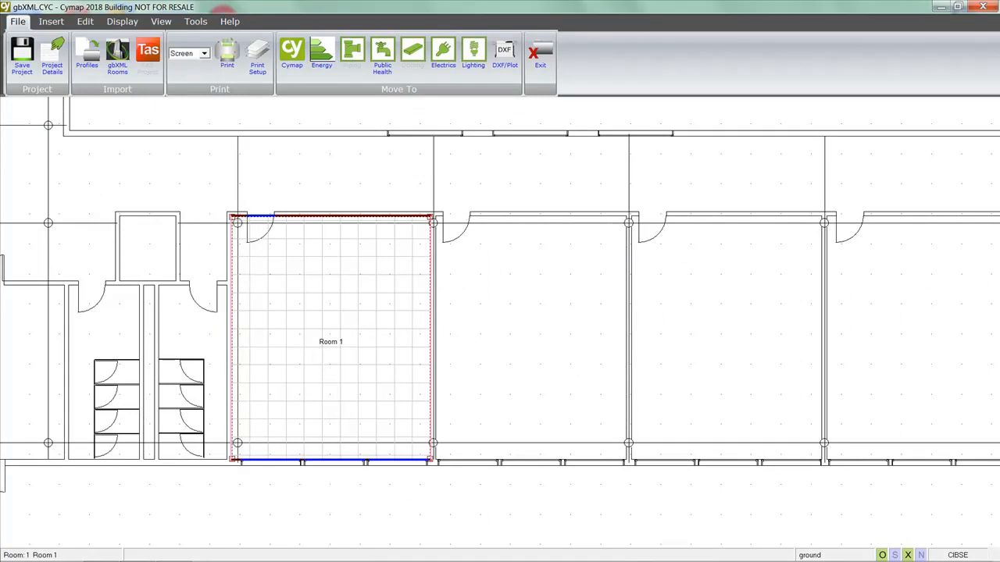
Copy Room 1 into the neighbouring room on the right as Room 2
right_click(329, 342)
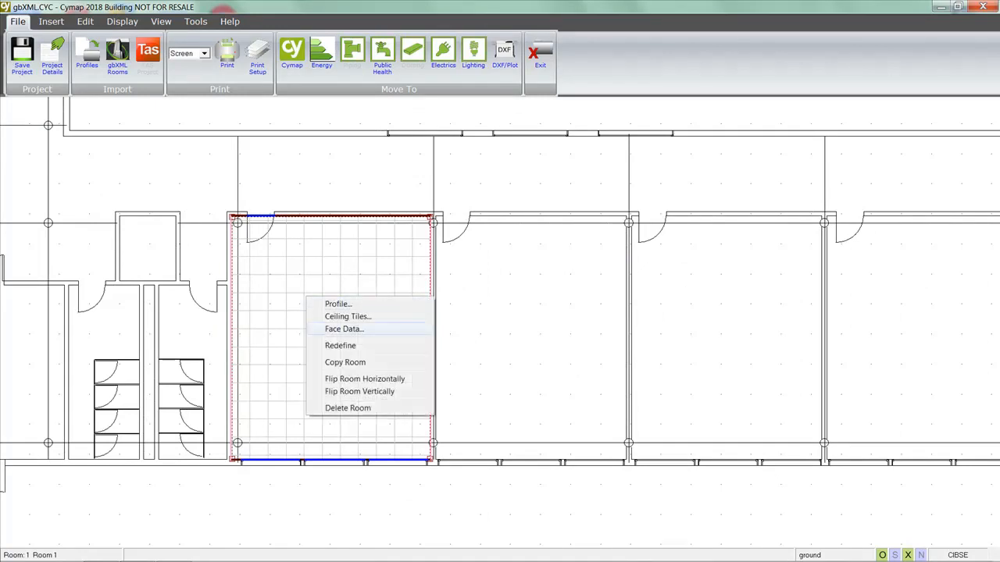
left_click(345, 362)
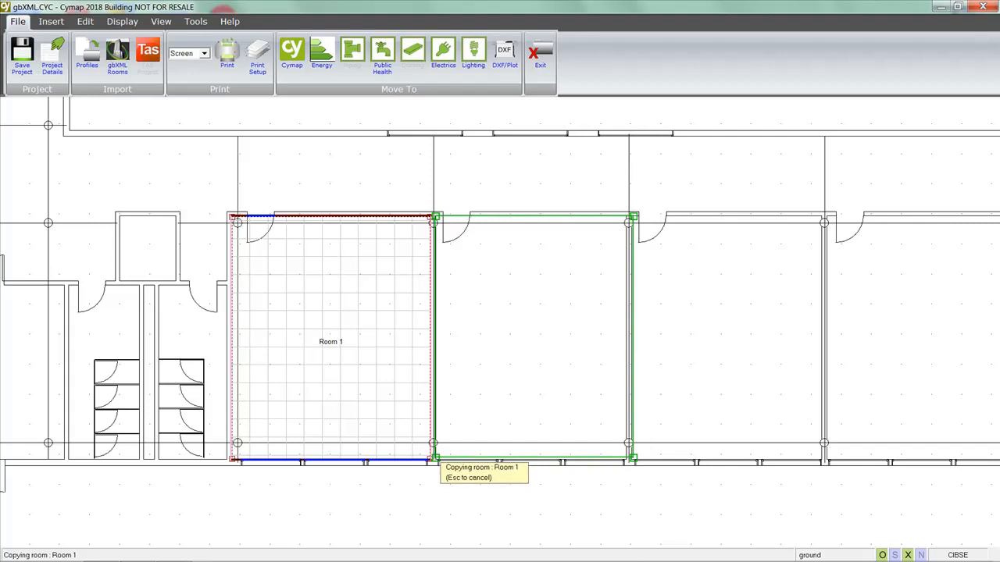
left_click(532, 340)
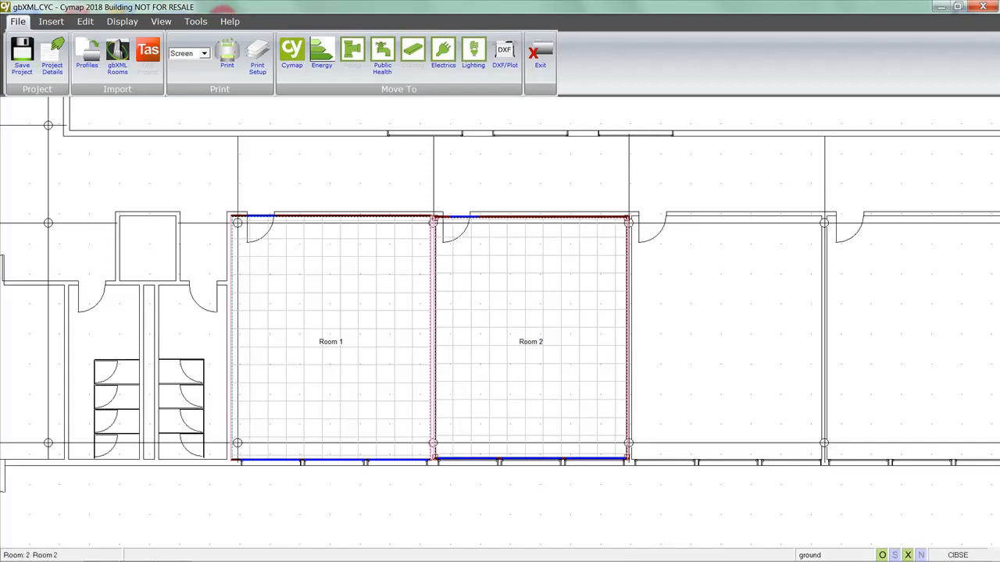
Flip Room 2 vertically, then copy it again as Room 3
right_click(502, 355)
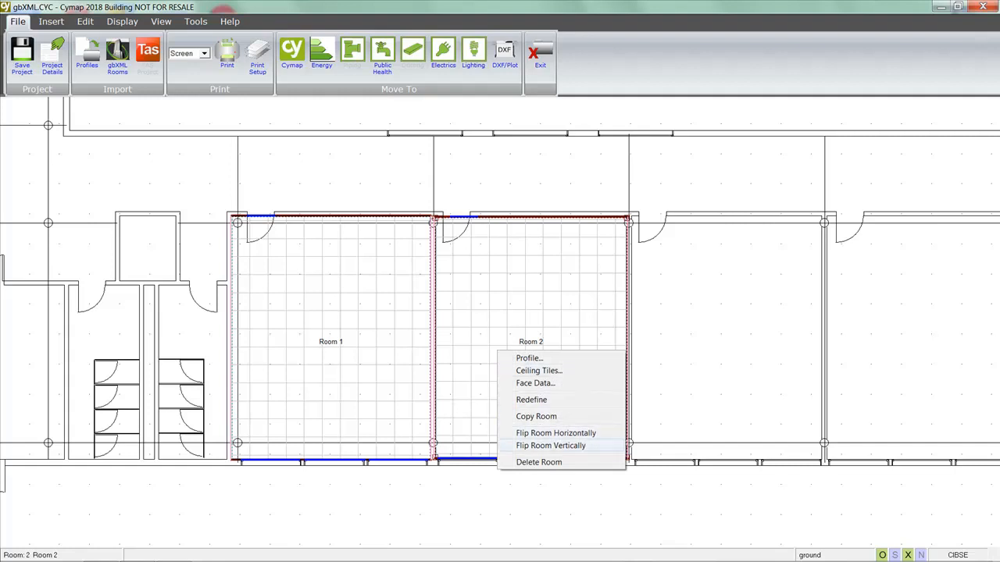
left_click(550, 445)
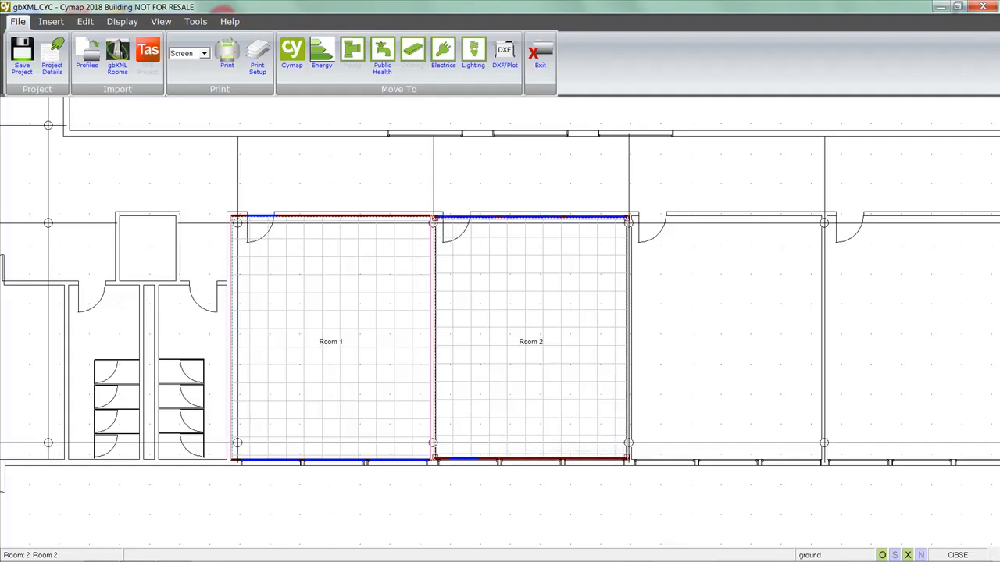
right_click(535, 341)
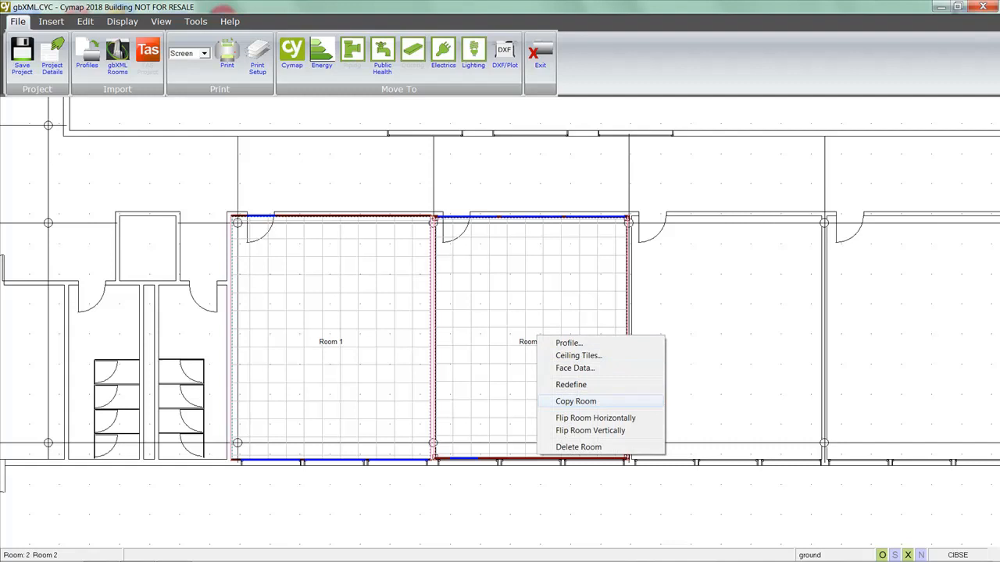
left_click(574, 401)
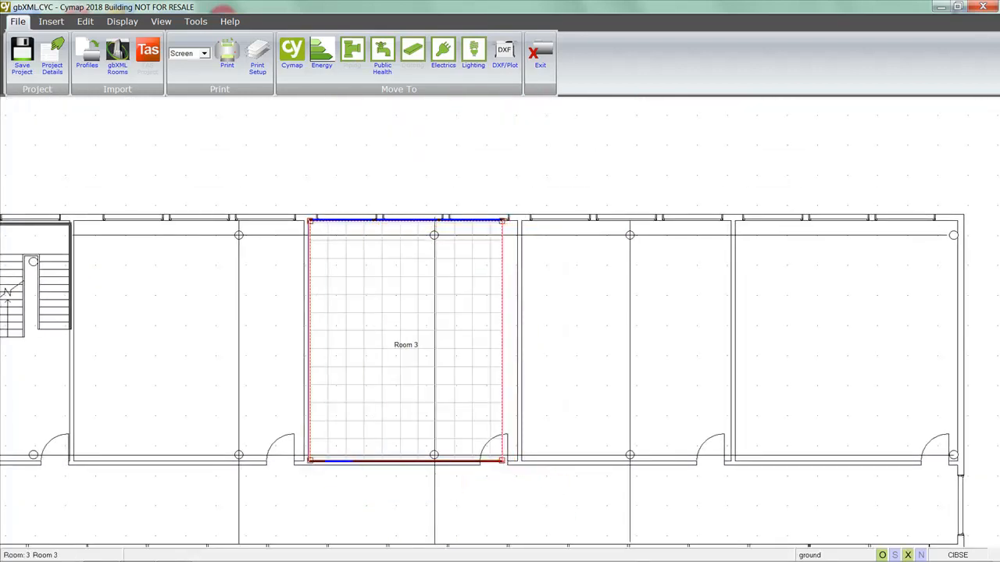
left_click_drag(504, 343, 511, 343)
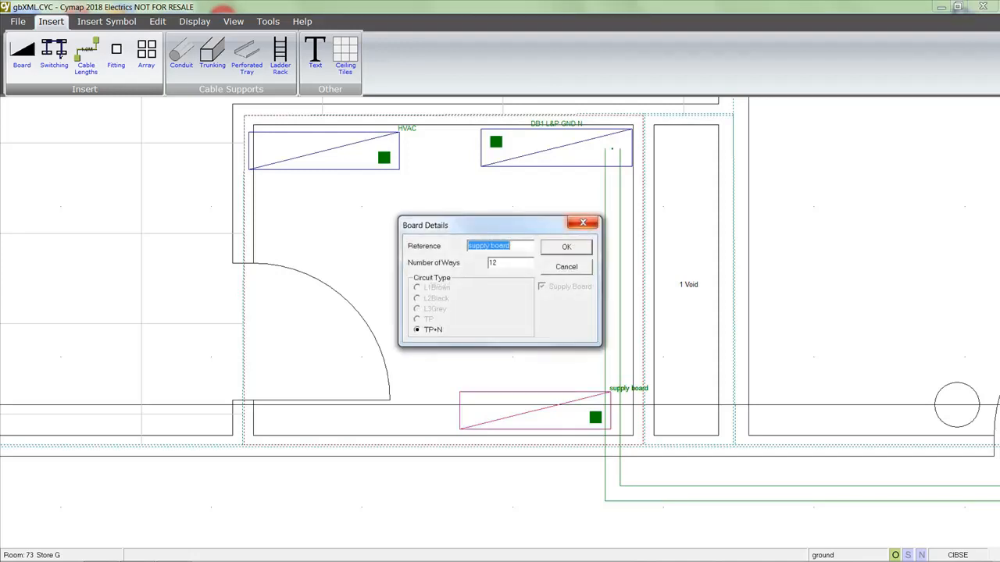
Confirm the 12-way supply board and cable it to DB1 L&P GND N, totalling 7.5 m
left_click(564, 247)
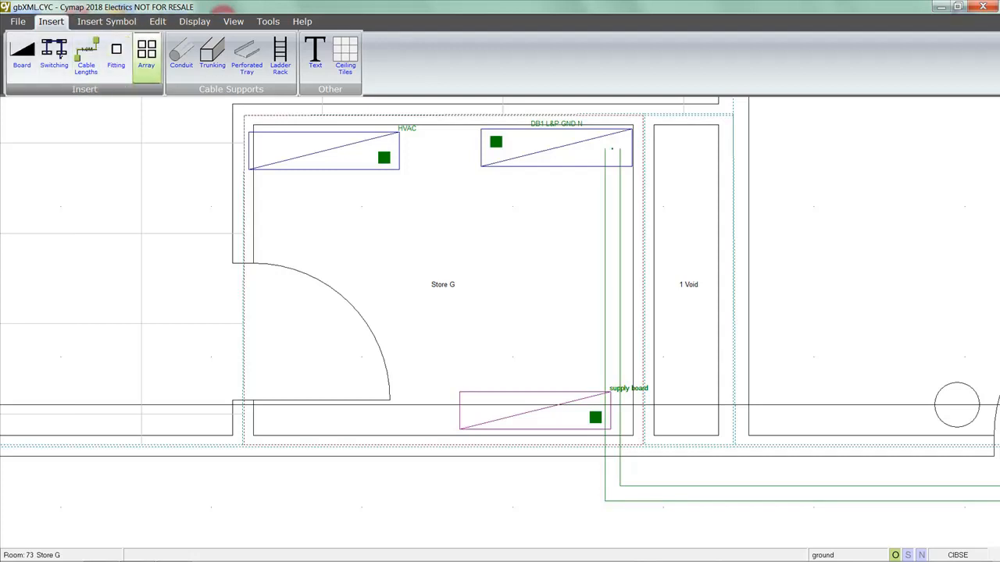
left_click(85, 55)
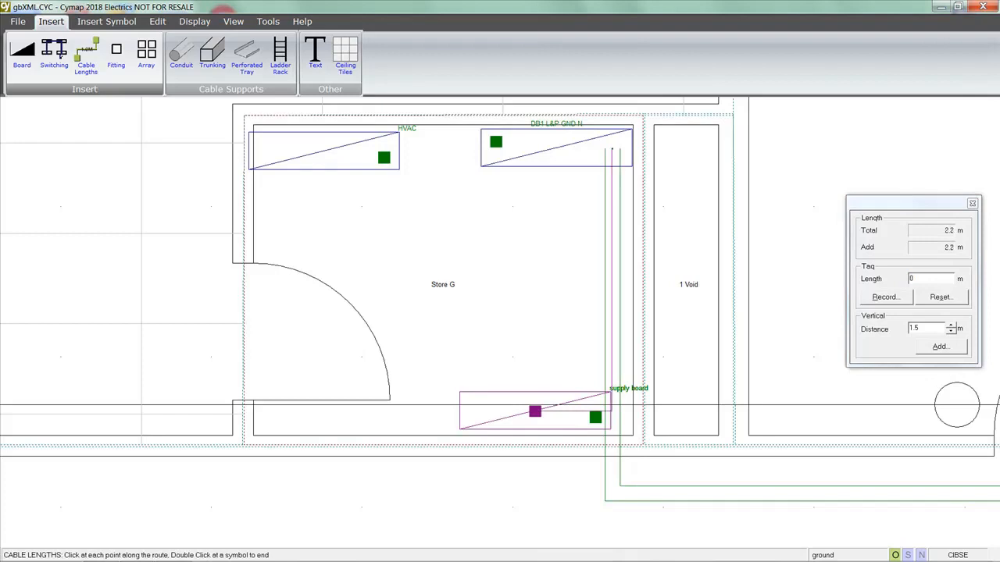
double_click(536, 411)
type("5")
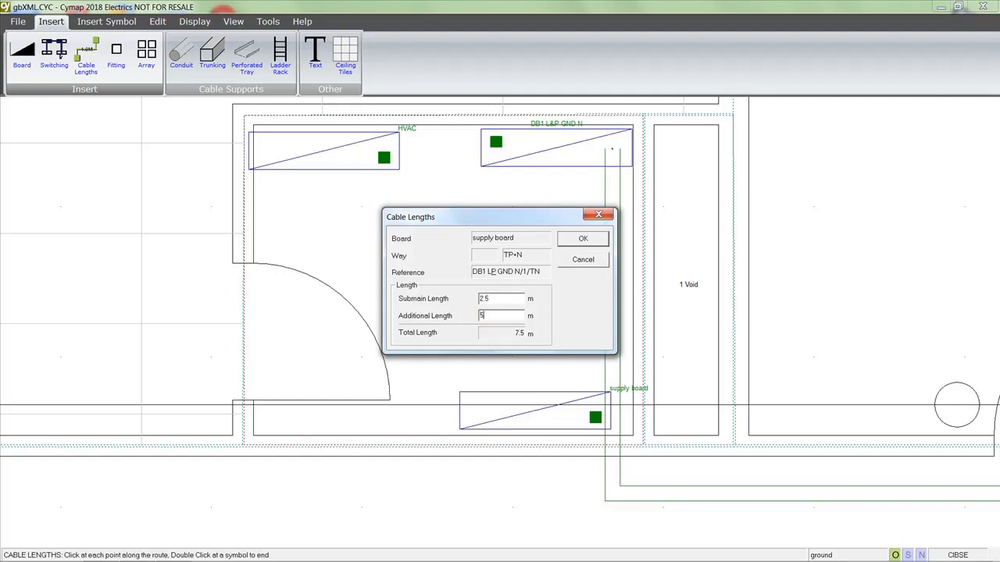
left_click(582, 238)
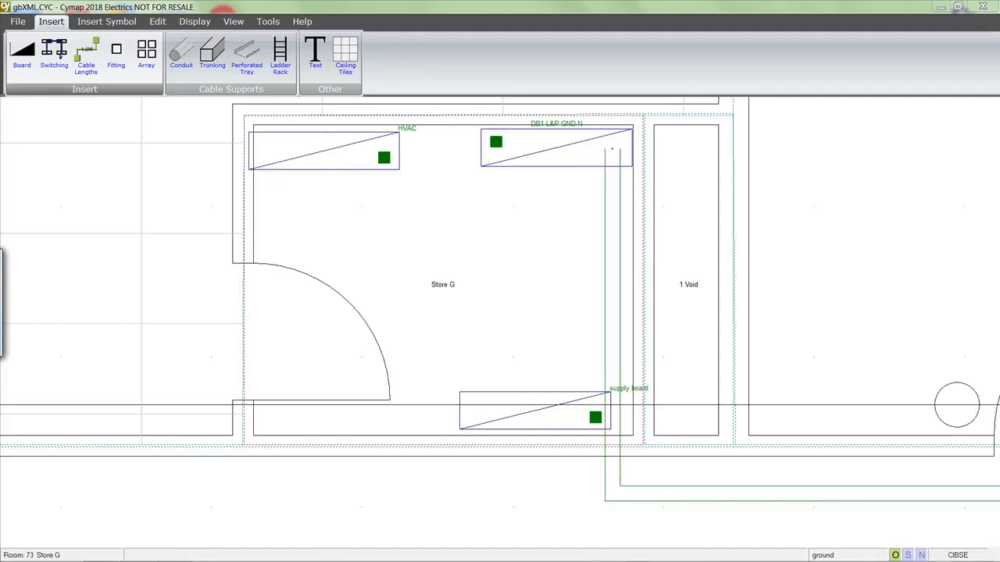
left_click(233, 21)
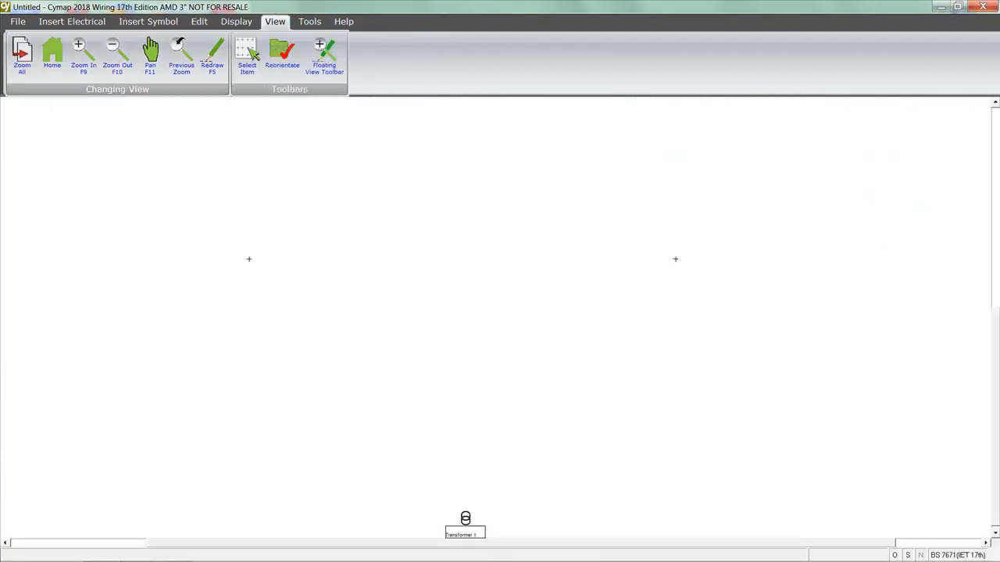
Import all supply, HVAC and DB1–DB3 boards from gbXML.CYC, answering the RCD check prompt
left_click(10, 22)
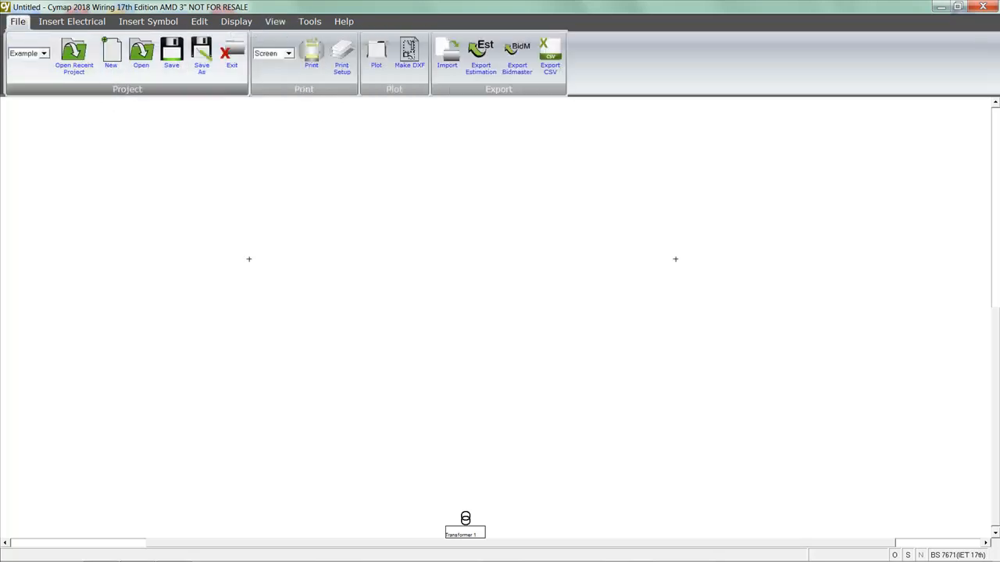
left_click(446, 53)
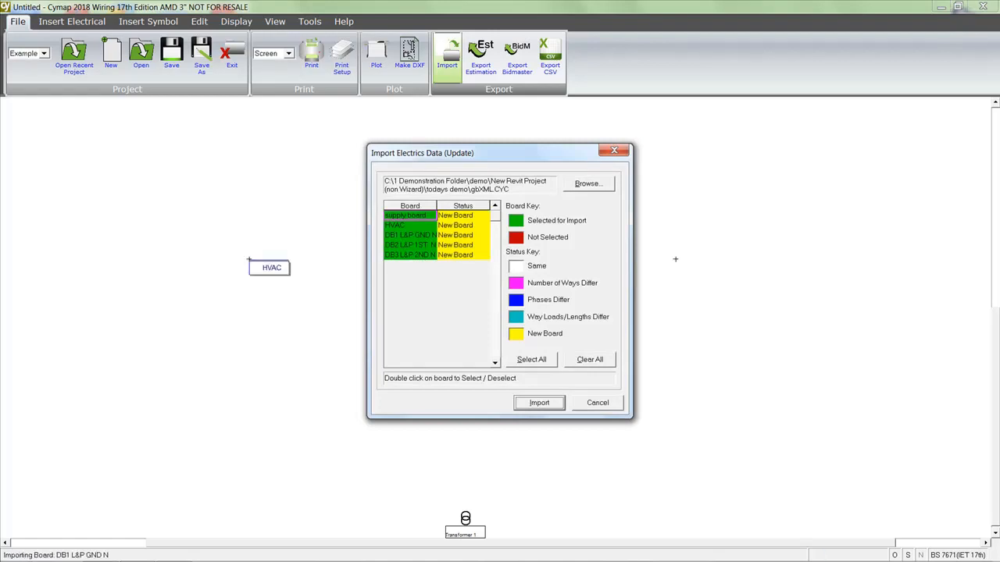
left_click(538, 402)
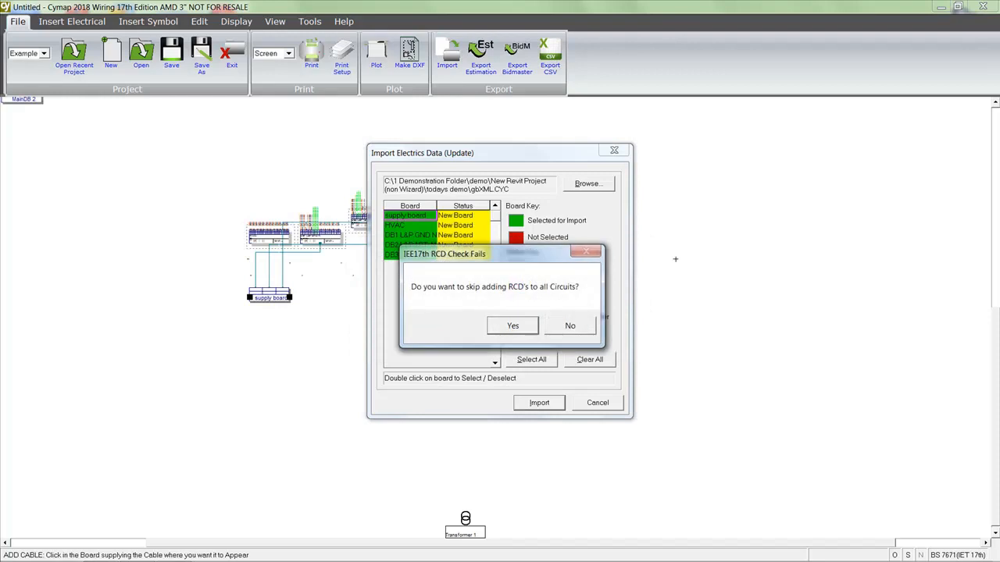
left_click(513, 325)
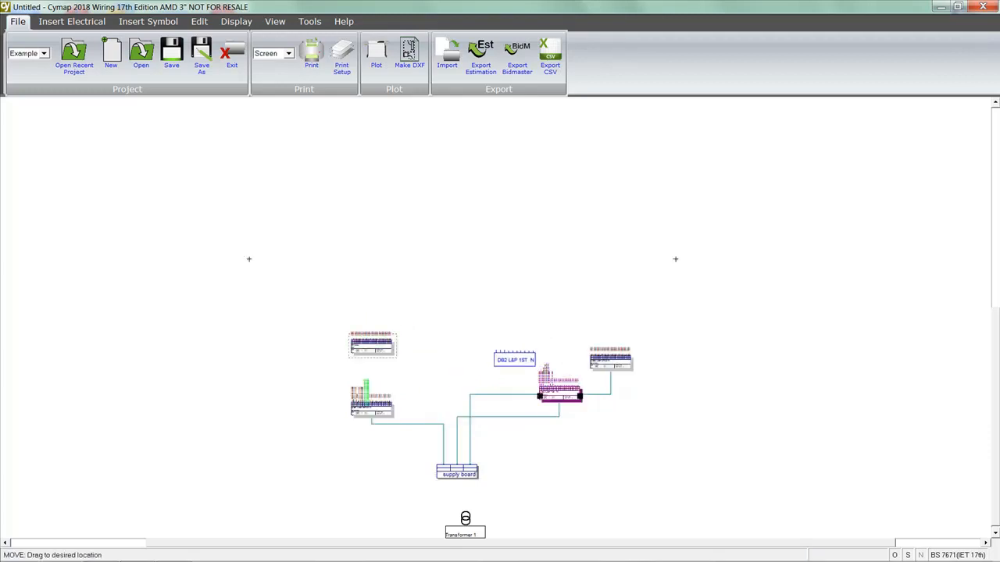
Drag a distribution board to a tidier position above the supply board
left_click_drag(558, 386, 516, 351)
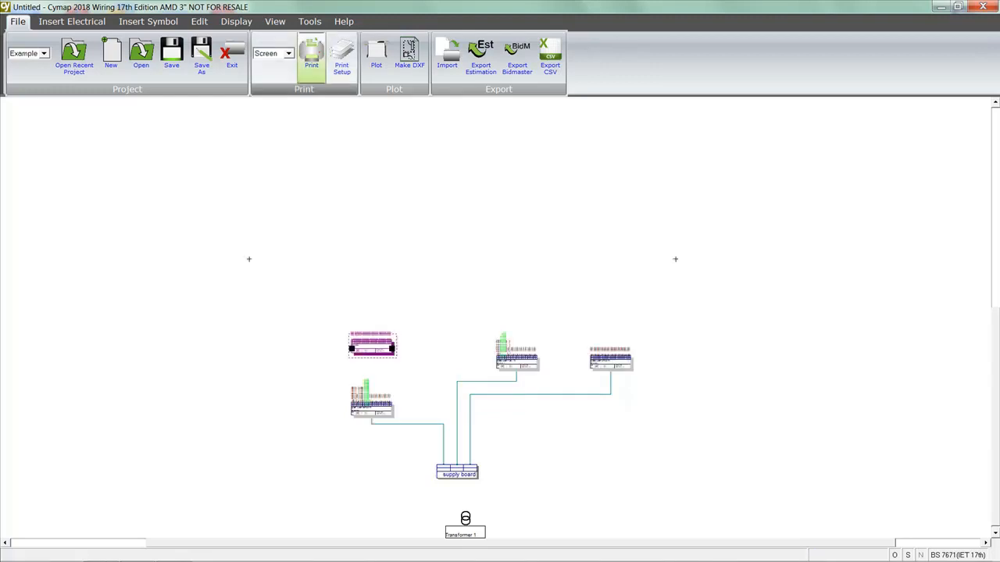
left_click(74, 21)
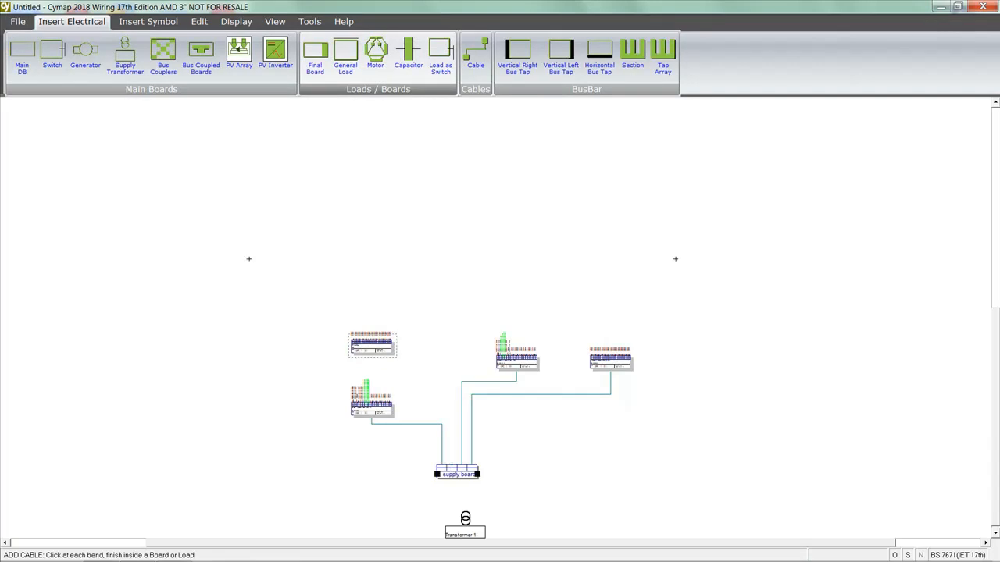
Link the fourth board to the supply board with a 56 m BS88-fused cable, then start a 4 m transformer cable
left_click(456, 474)
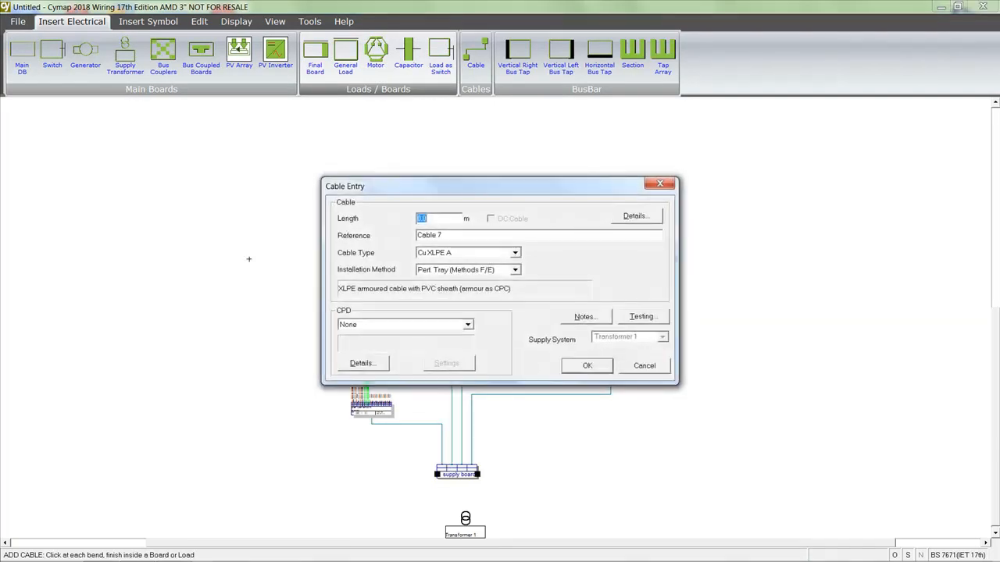
type("56")
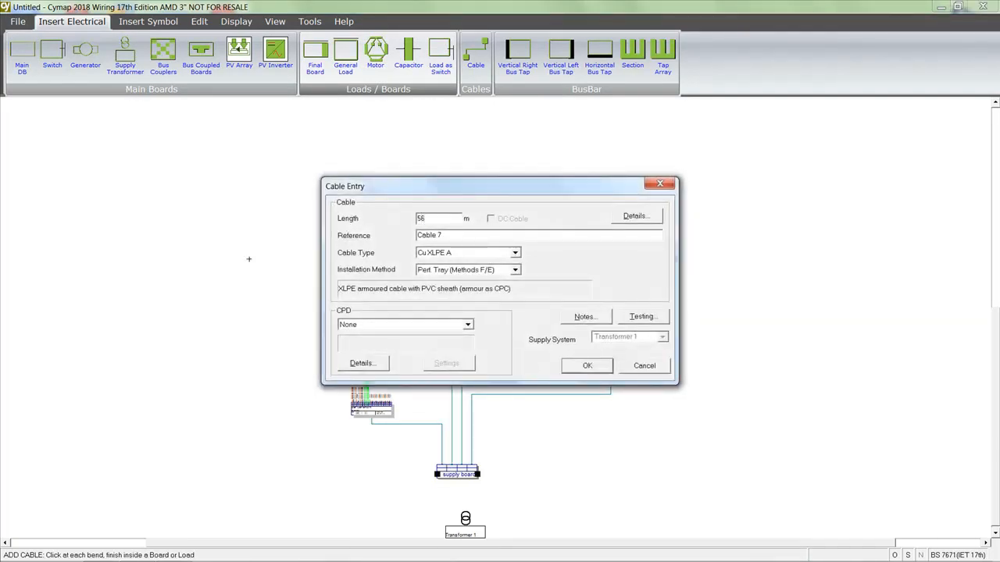
left_click(468, 324)
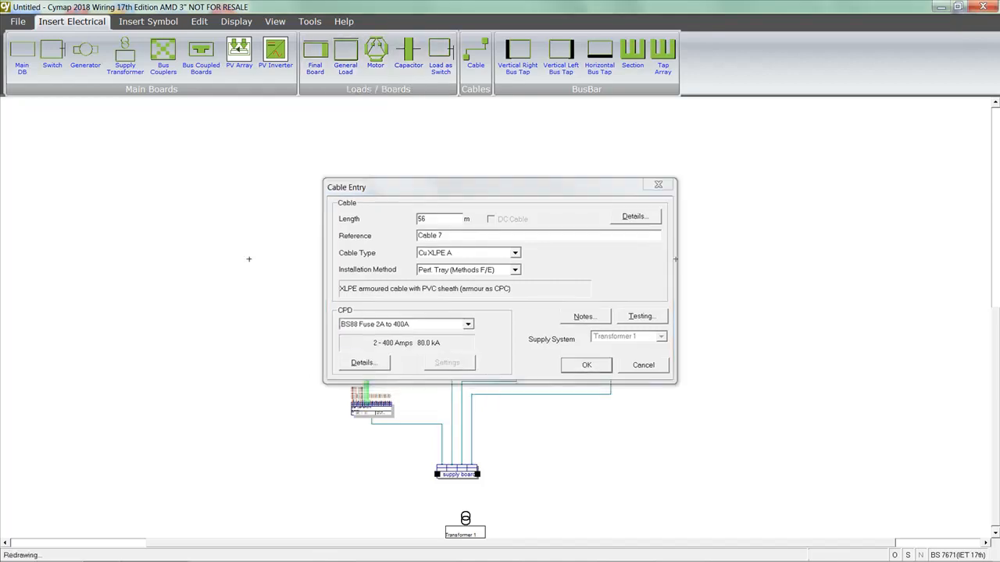
left_click(585, 365)
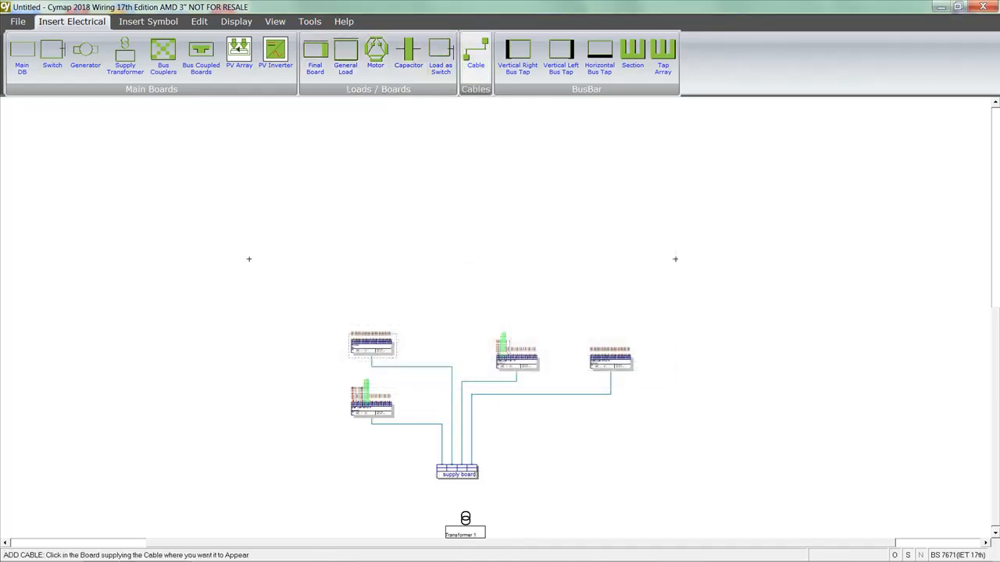
left_click(455, 472)
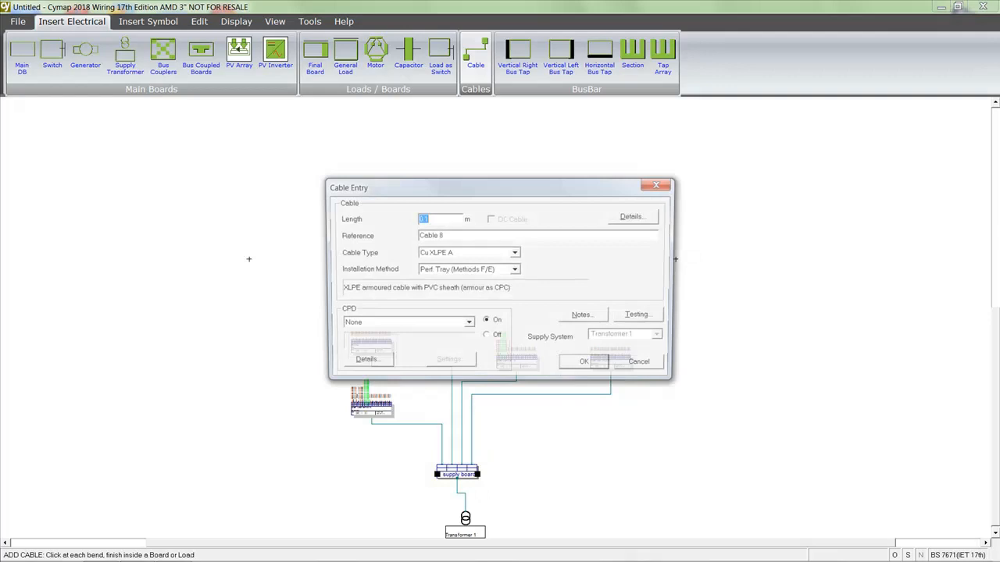
type("4")
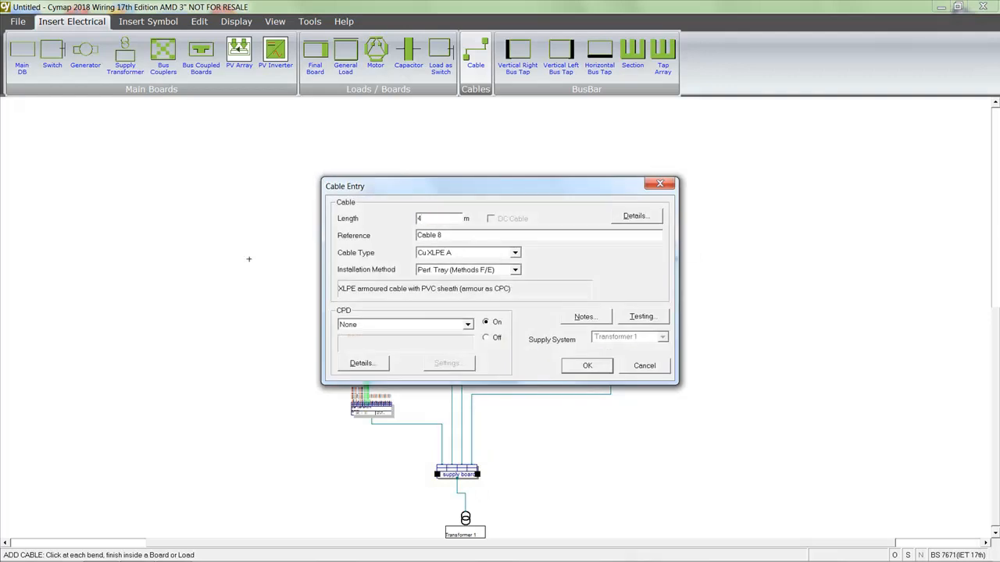